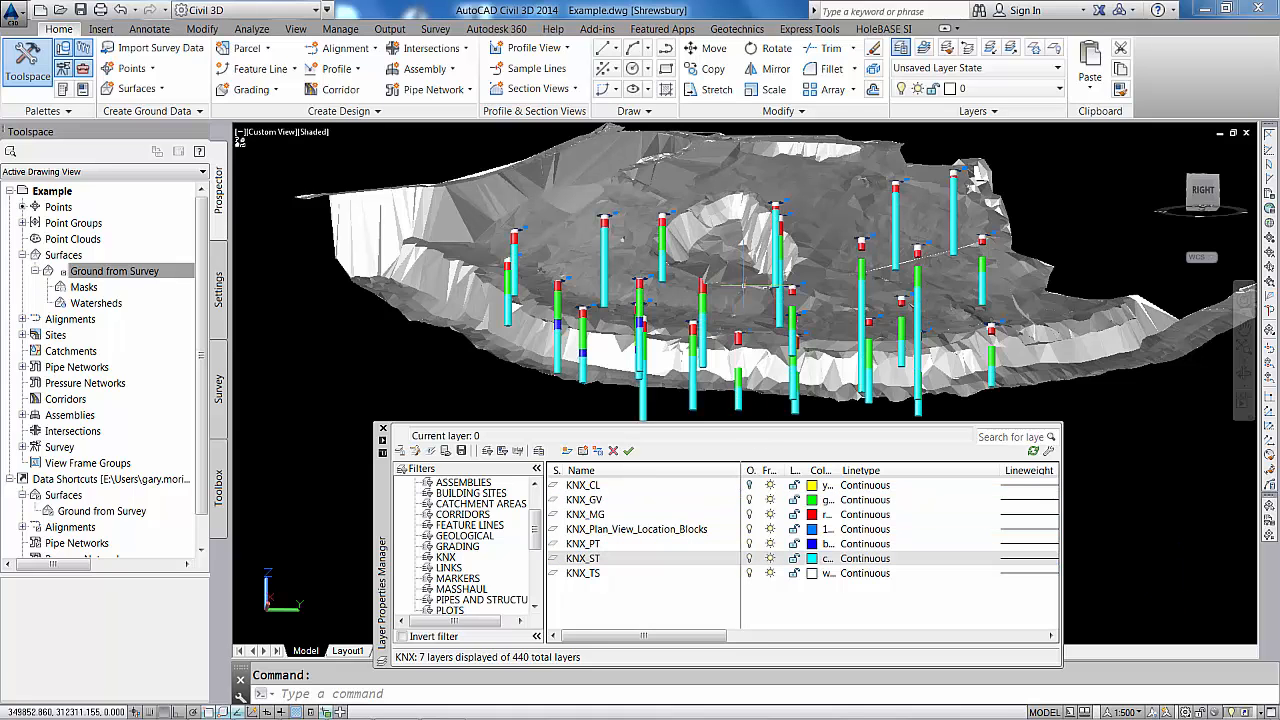
Step: Switch from Civil 3D to the empty Shrewsbury Park project and show its Data tools
click(382, 428)
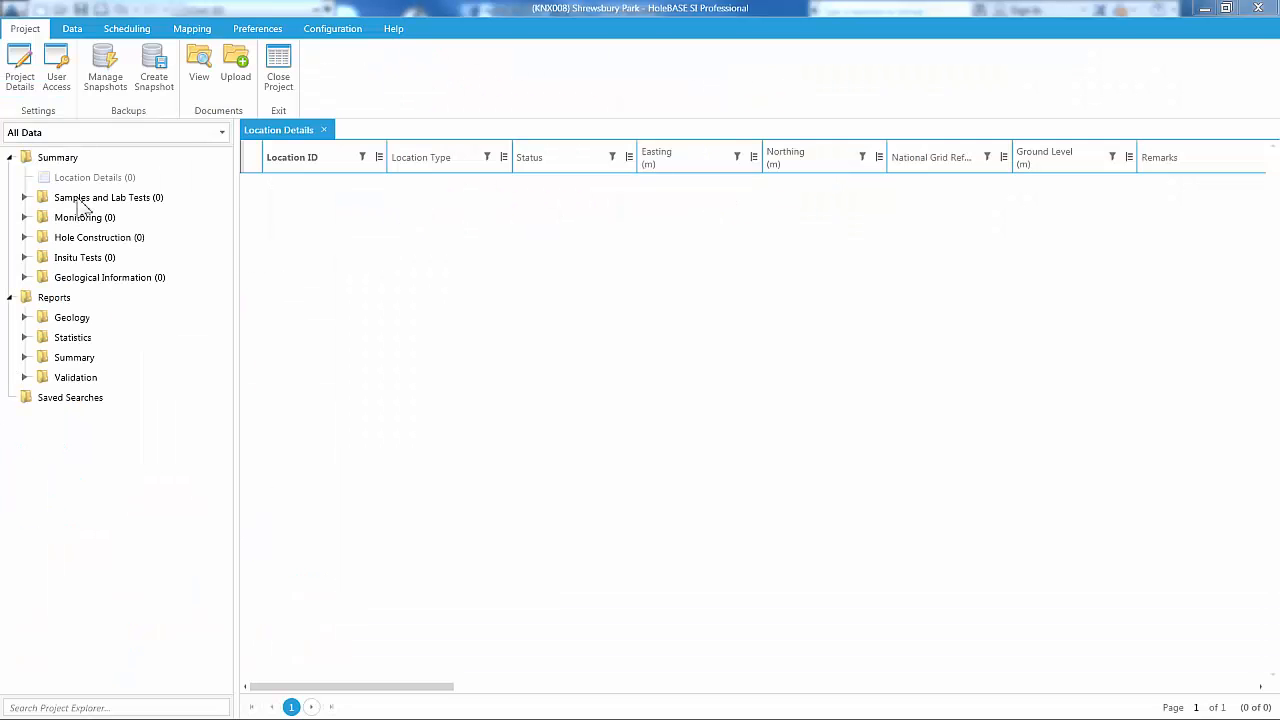
mouse_move(108, 276)
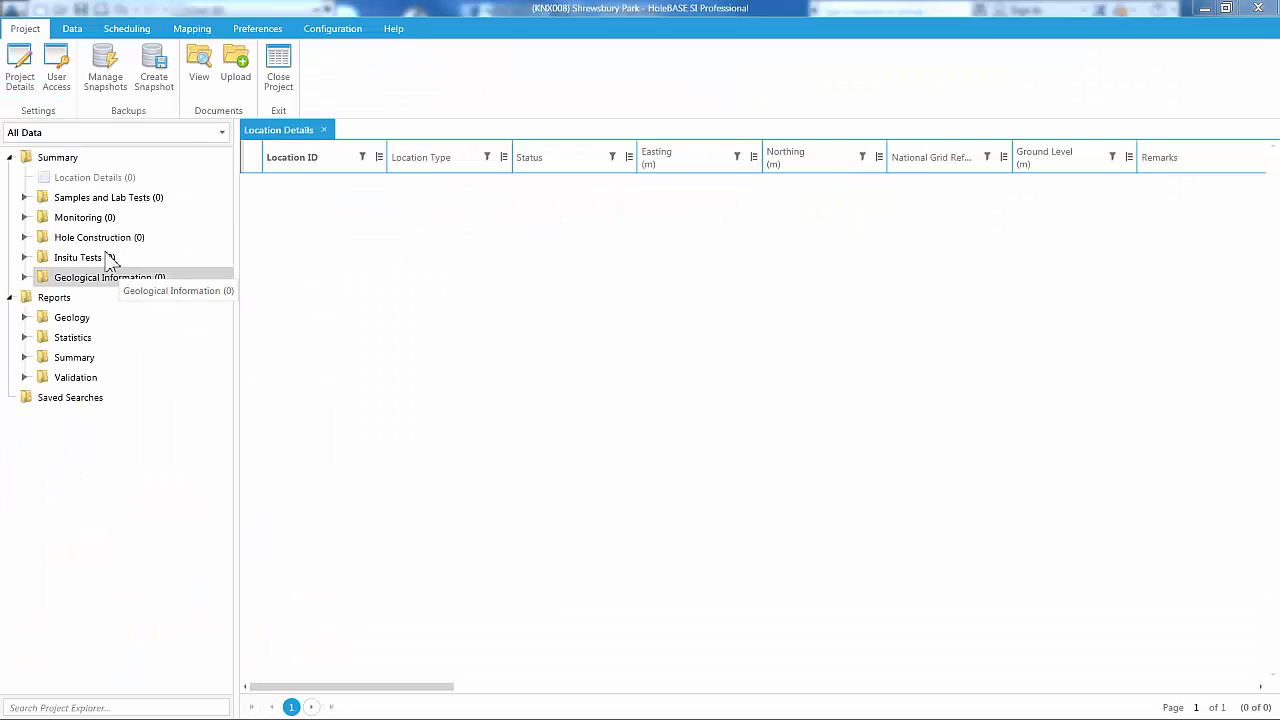
click(70, 28)
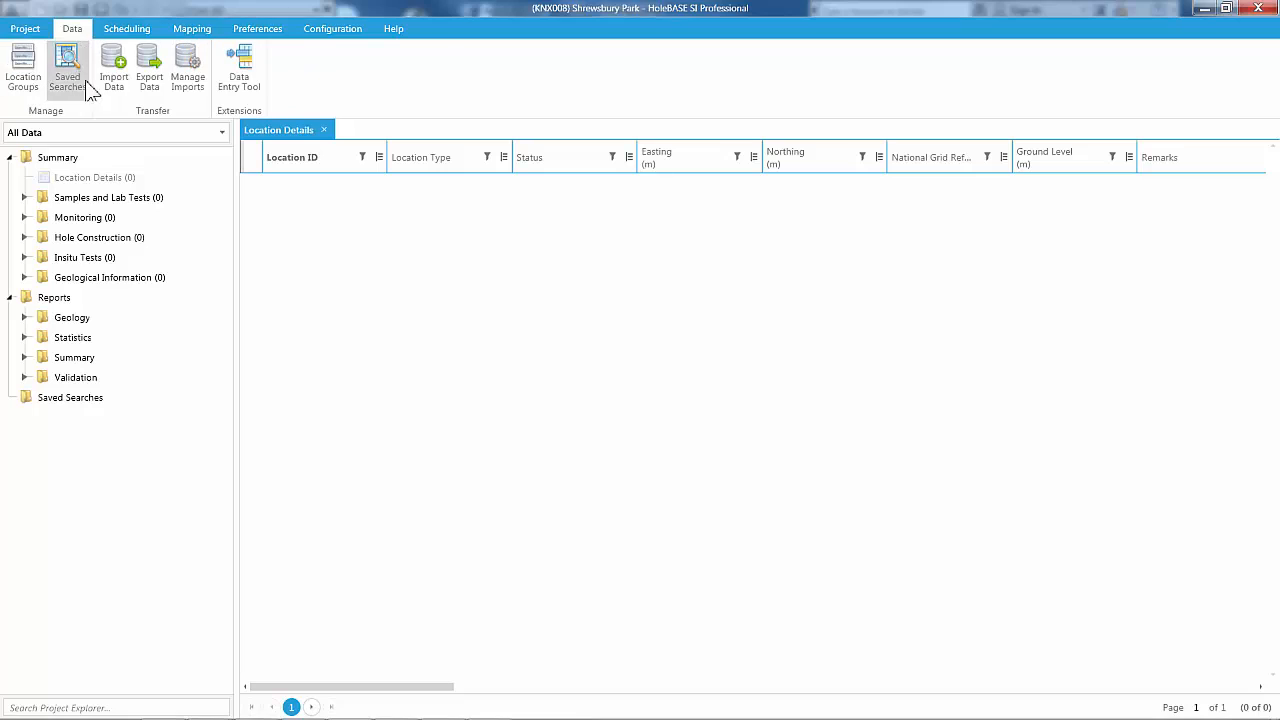
Step: Import the KNX008 Combined.ags file in AGS 4 format, passing the file check and finishing
click(108, 60)
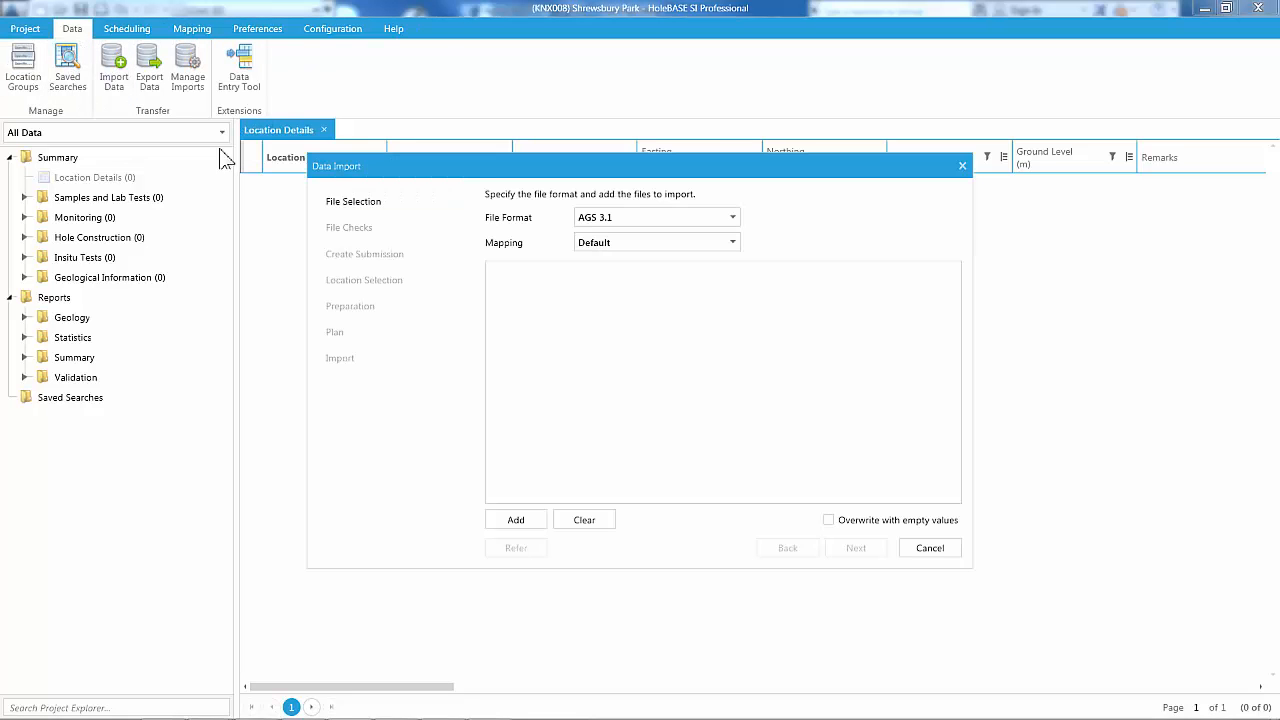
mouse_move(360, 228)
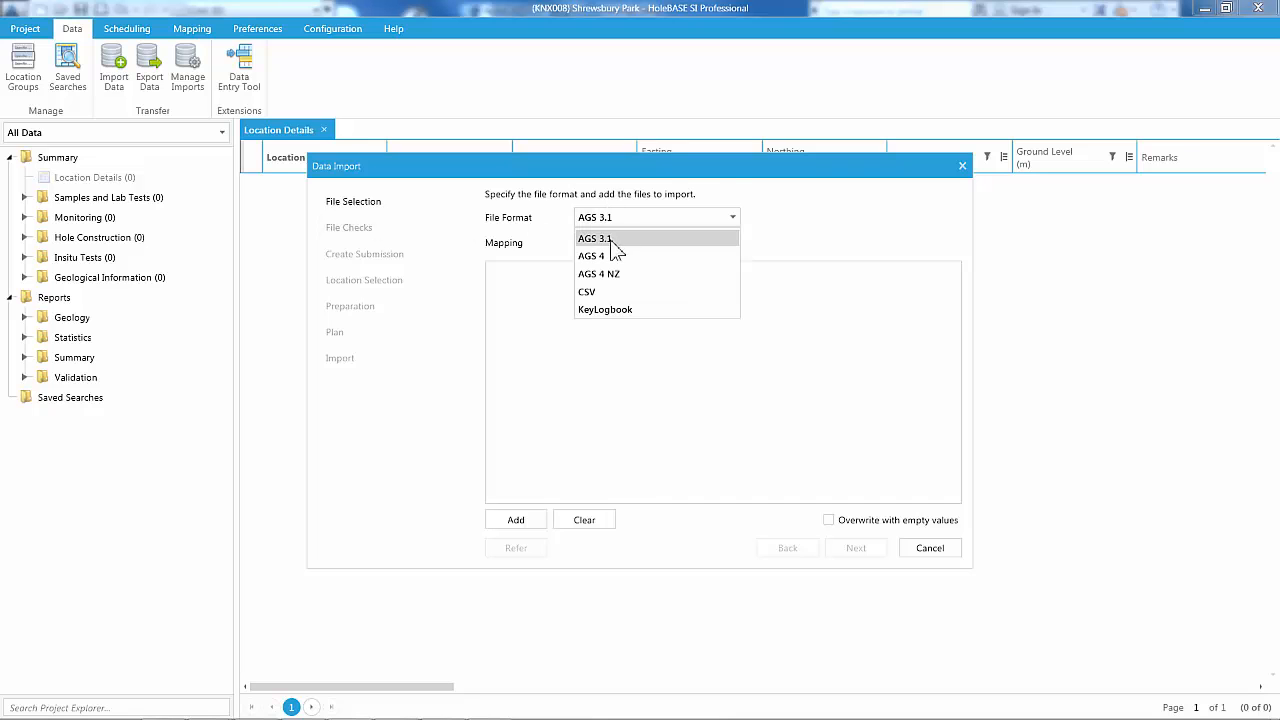
click(590, 256)
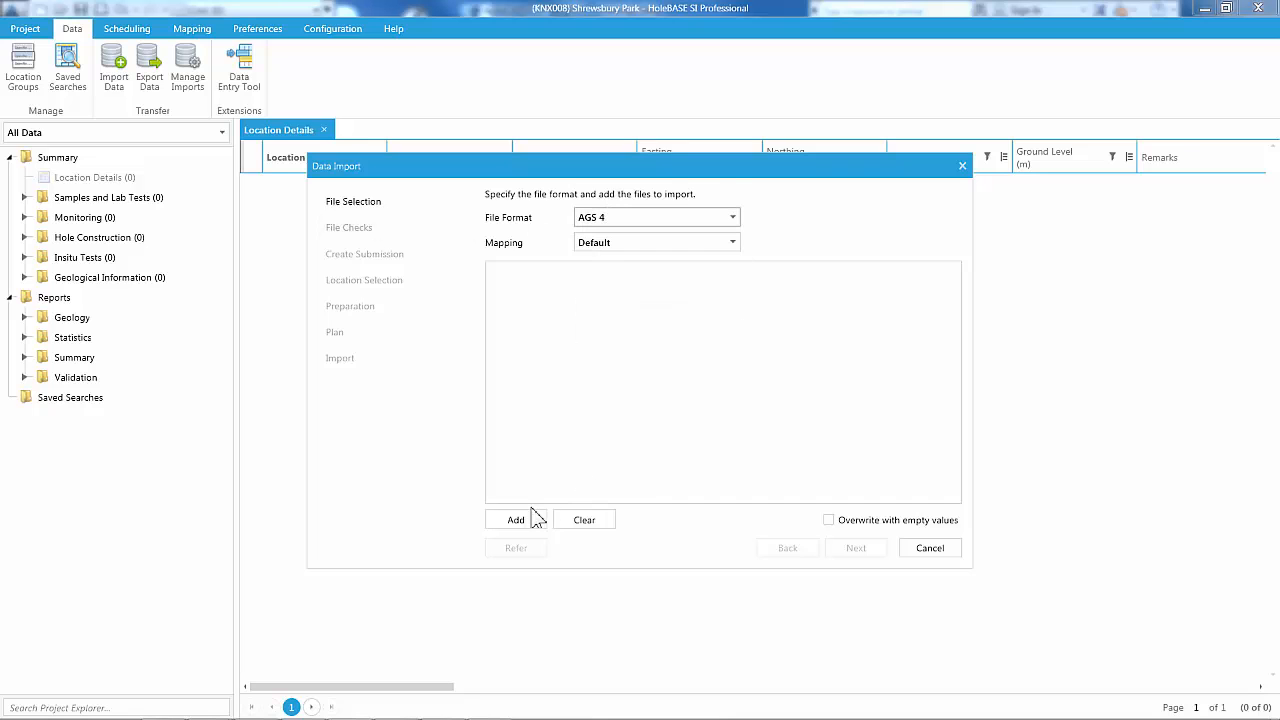
click(516, 520)
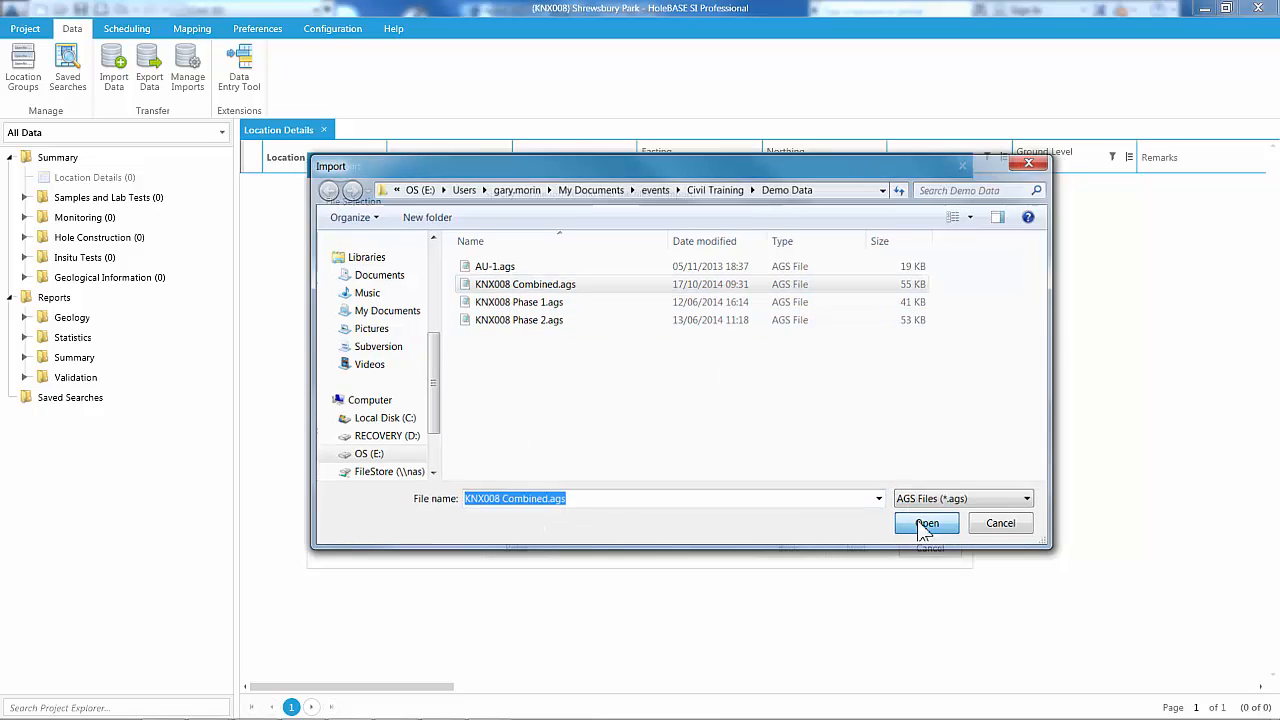
click(926, 524)
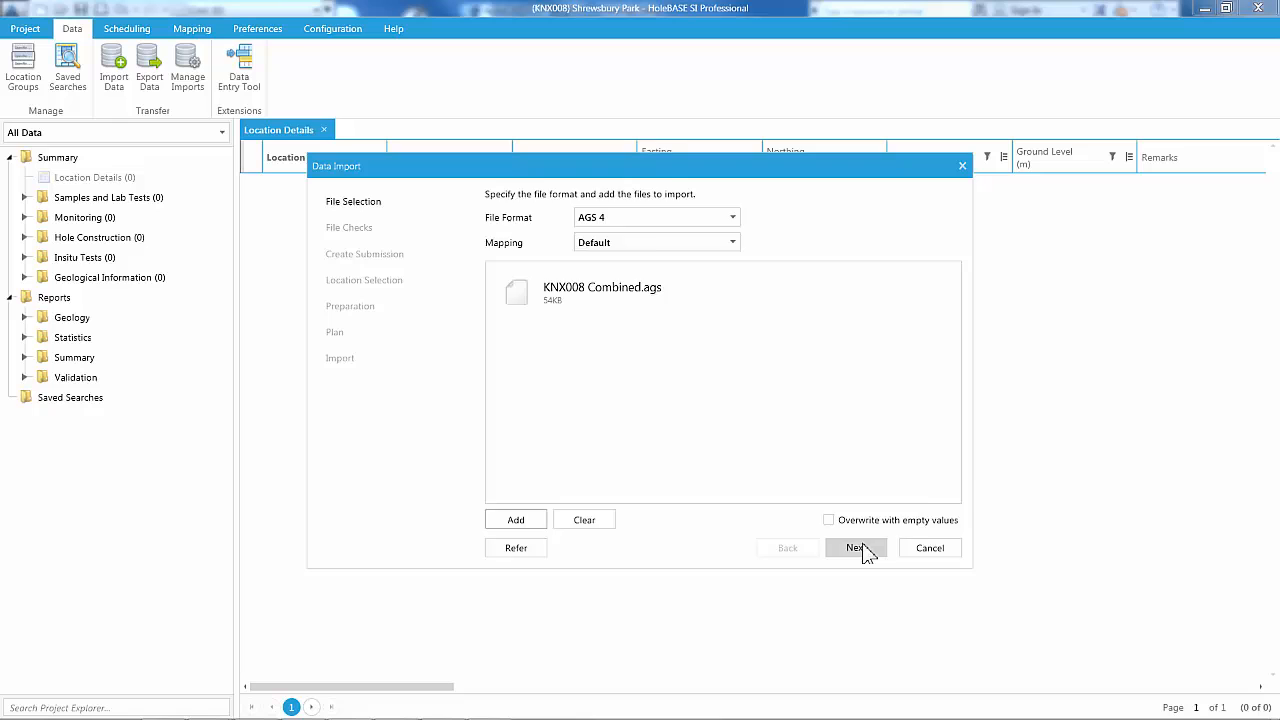
click(856, 548)
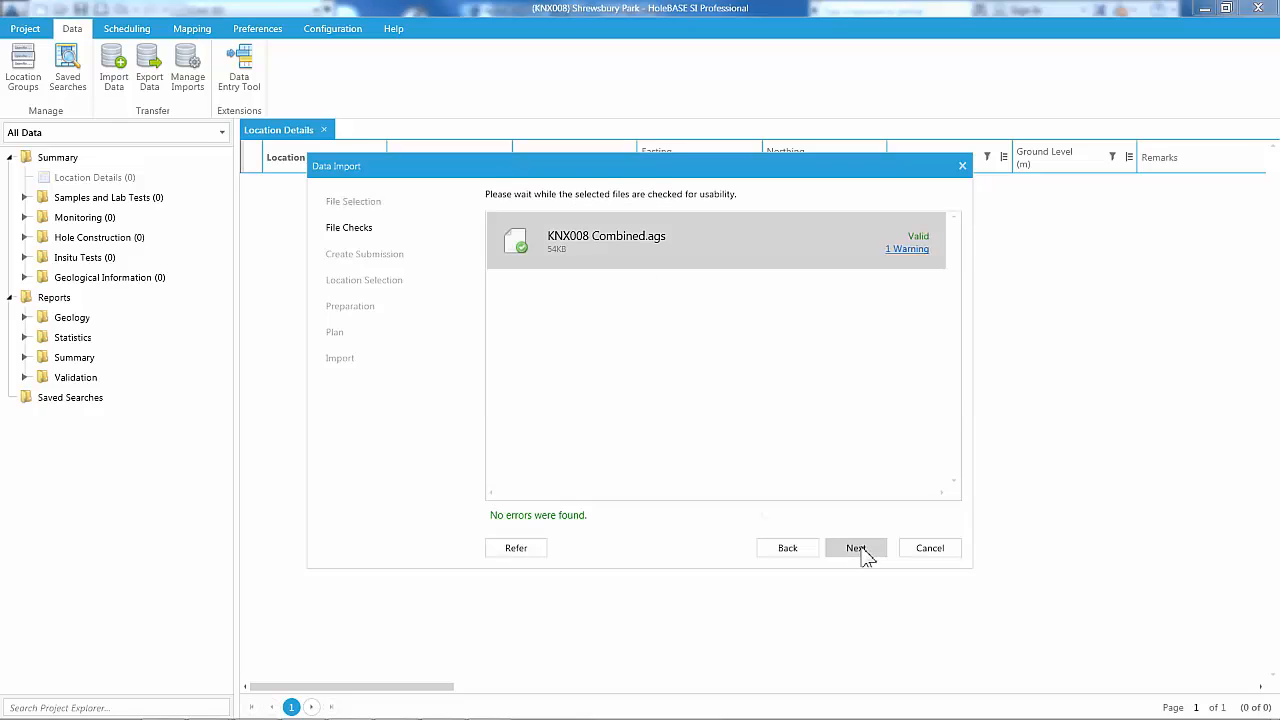
click(856, 548)
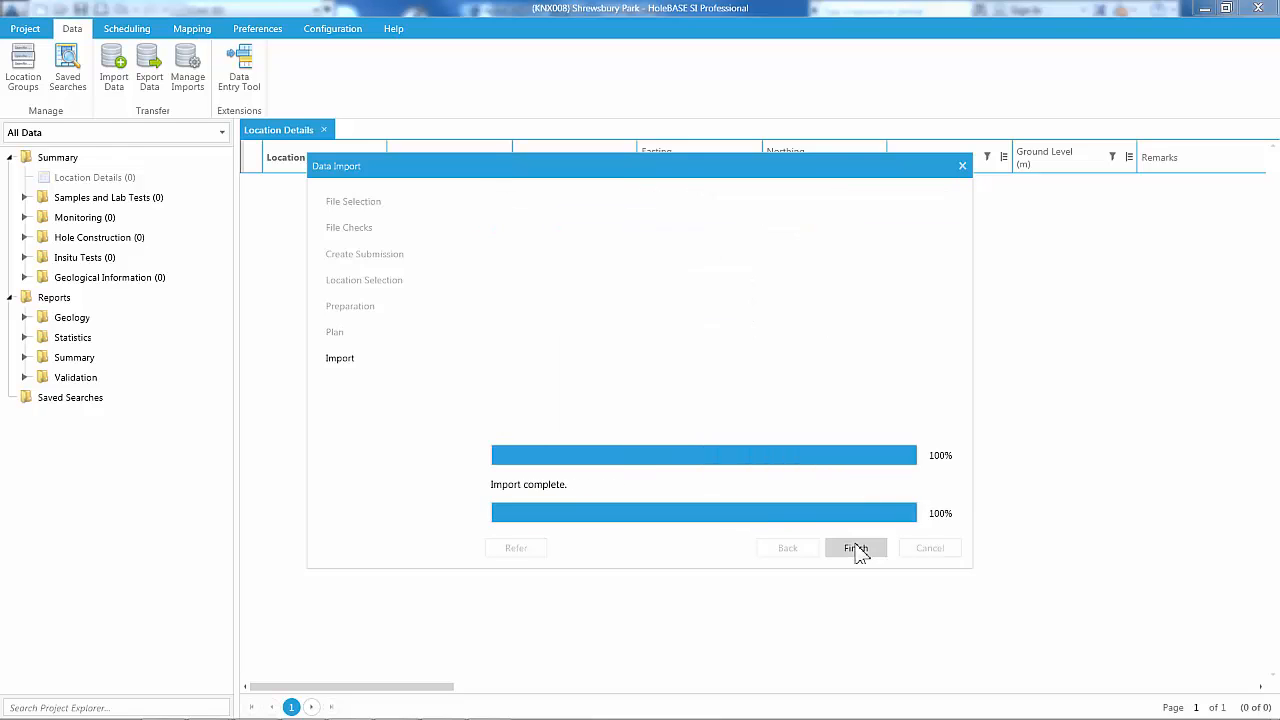
click(856, 548)
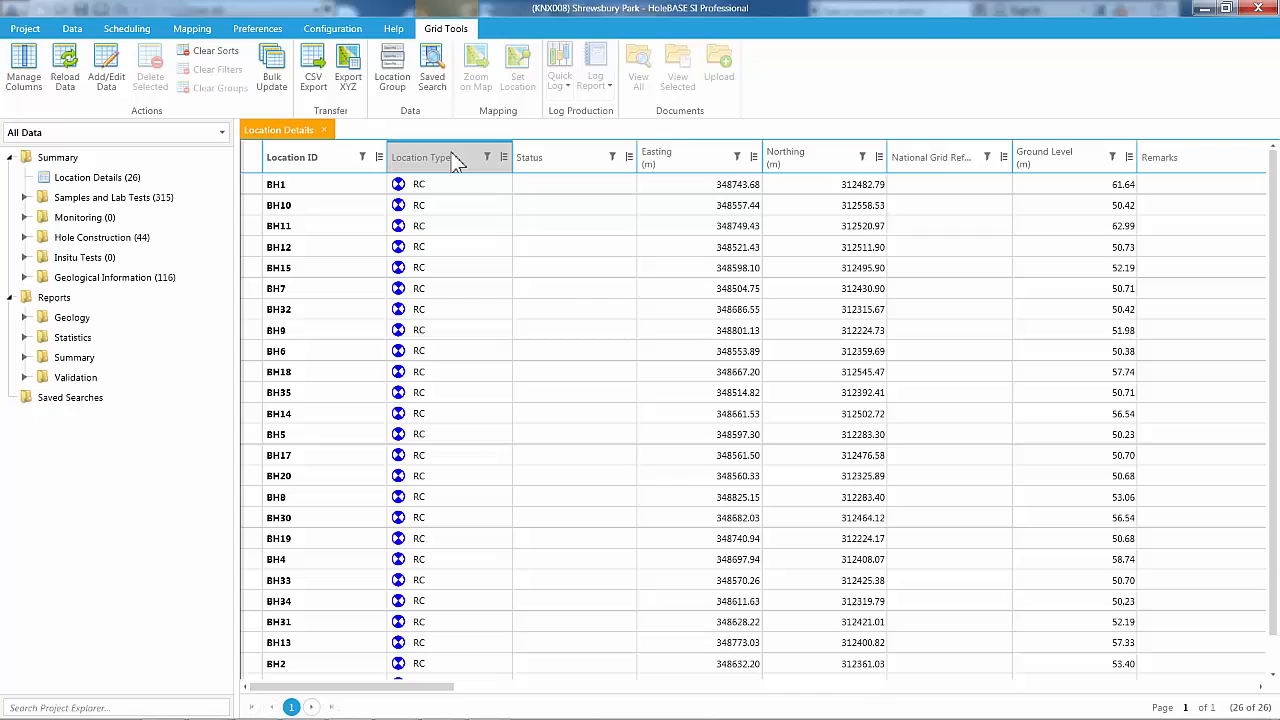
mouse_move(460, 160)
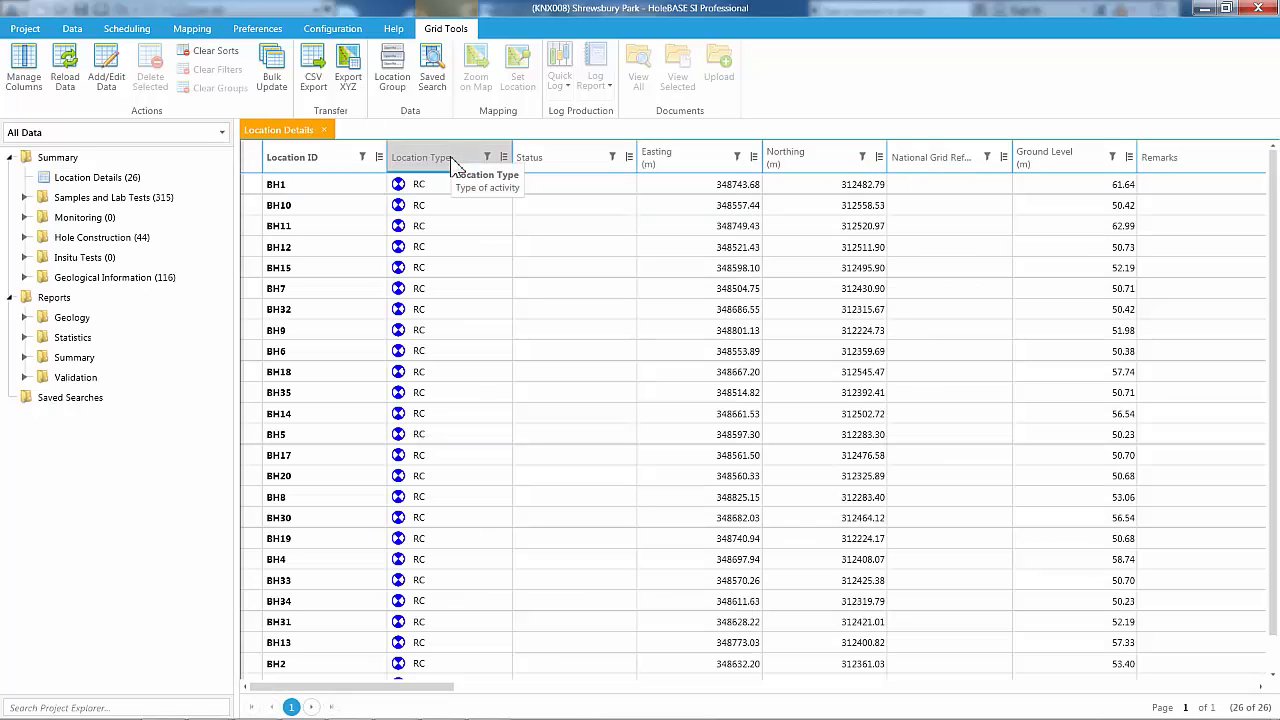
mouse_move(440, 184)
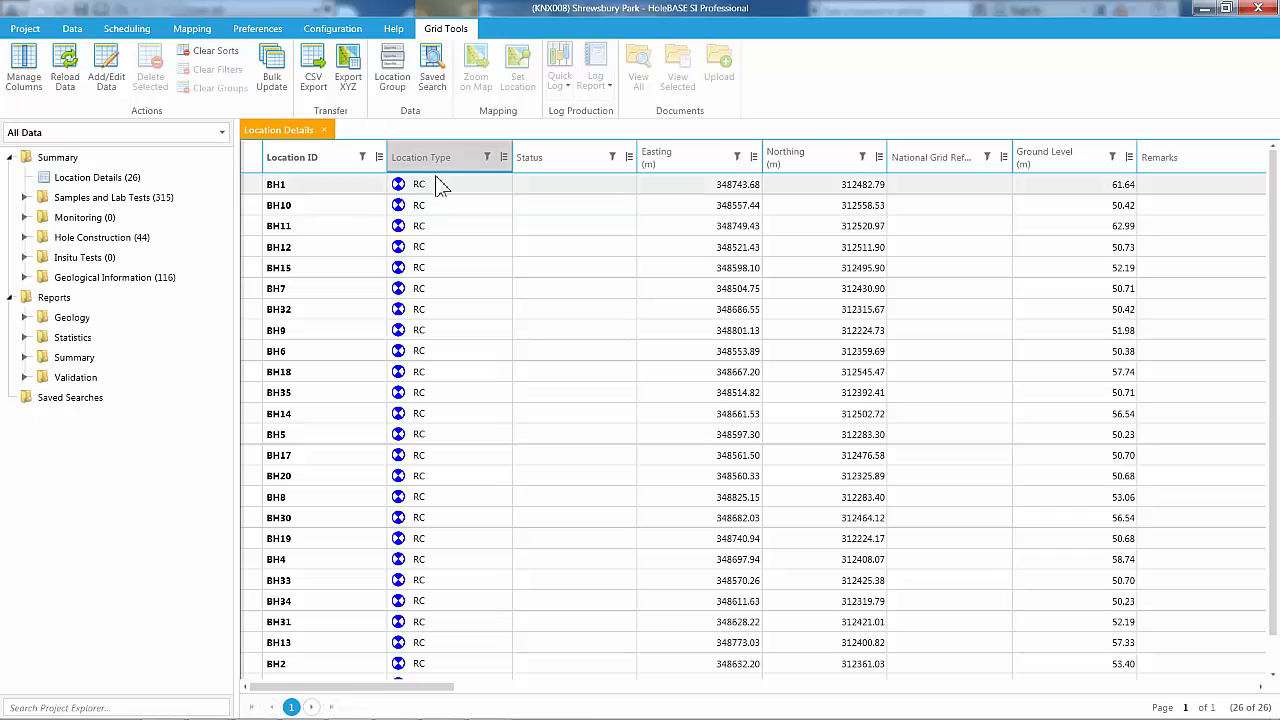
mouse_move(700, 164)
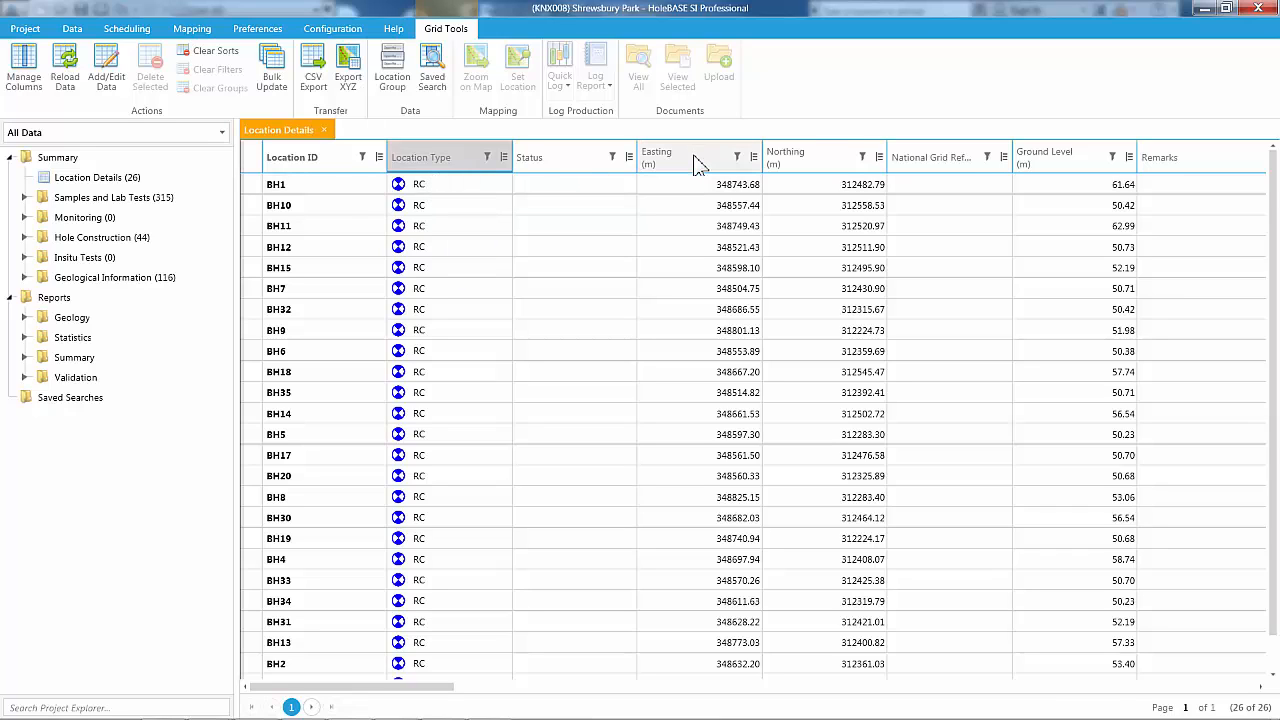
Step: Sort the Location Details grid by Easting, Northing, then Ground Level descending
click(672, 156)
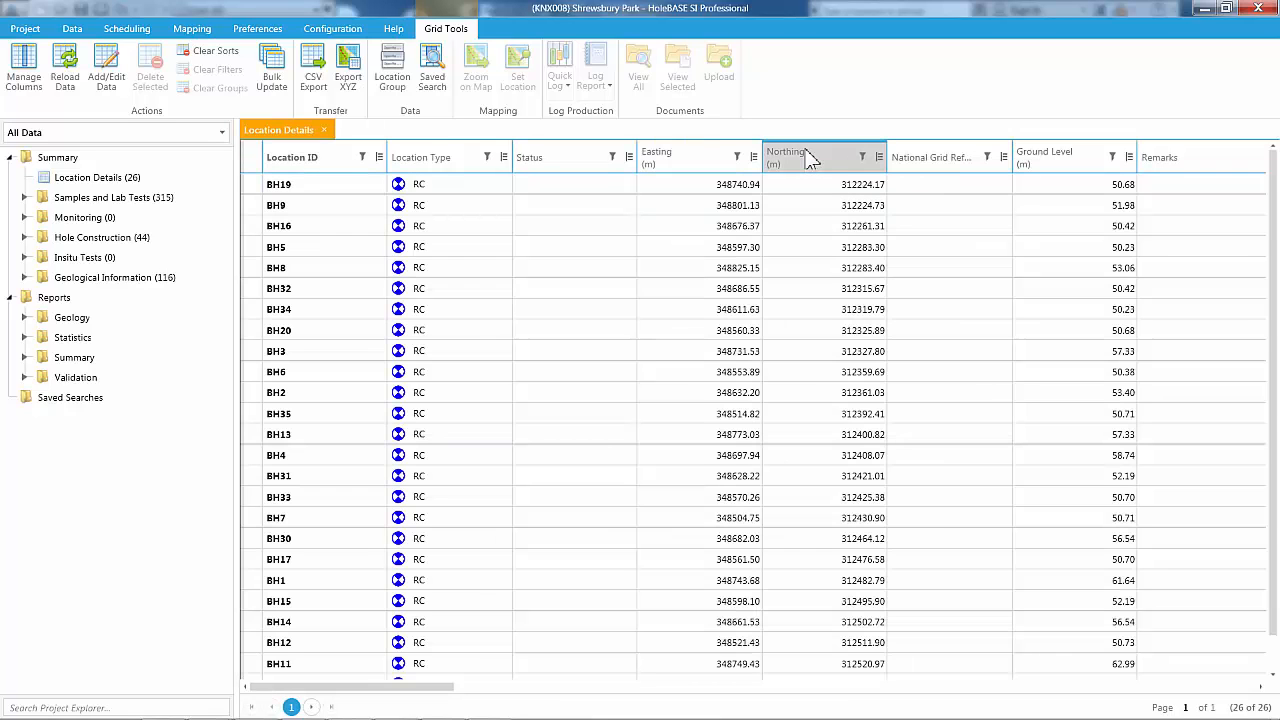
click(800, 156)
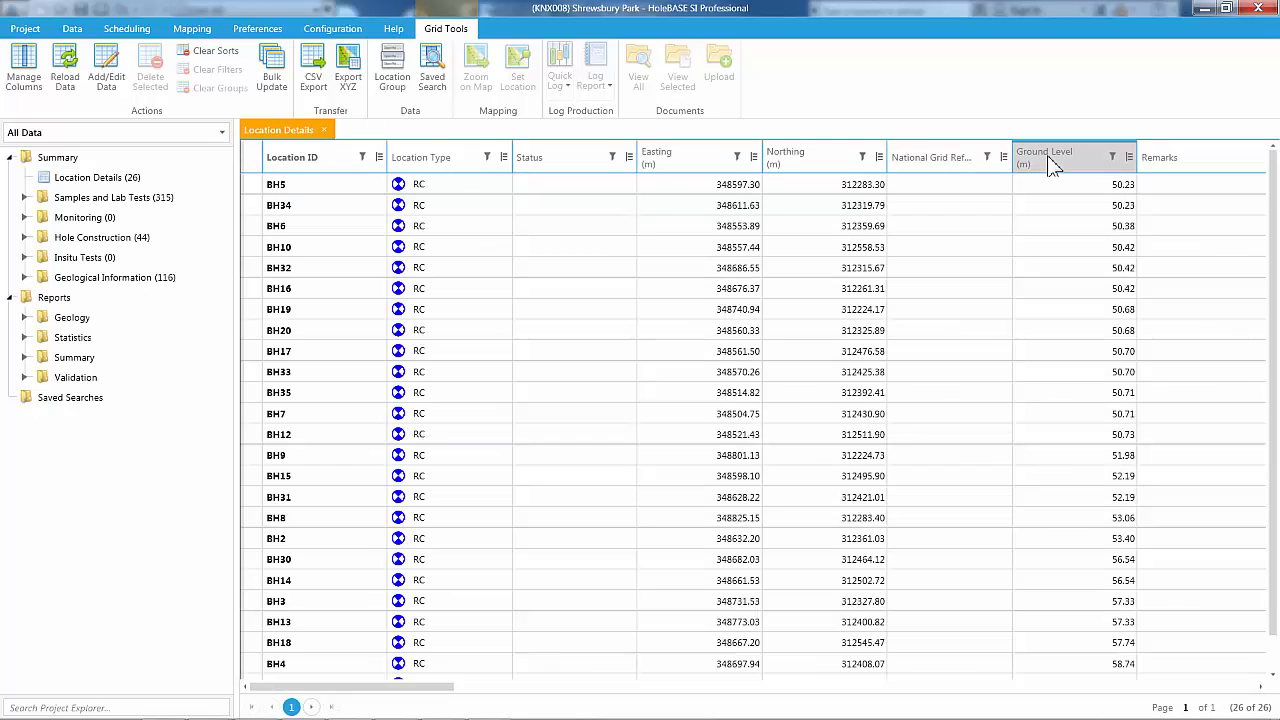
click(1048, 156)
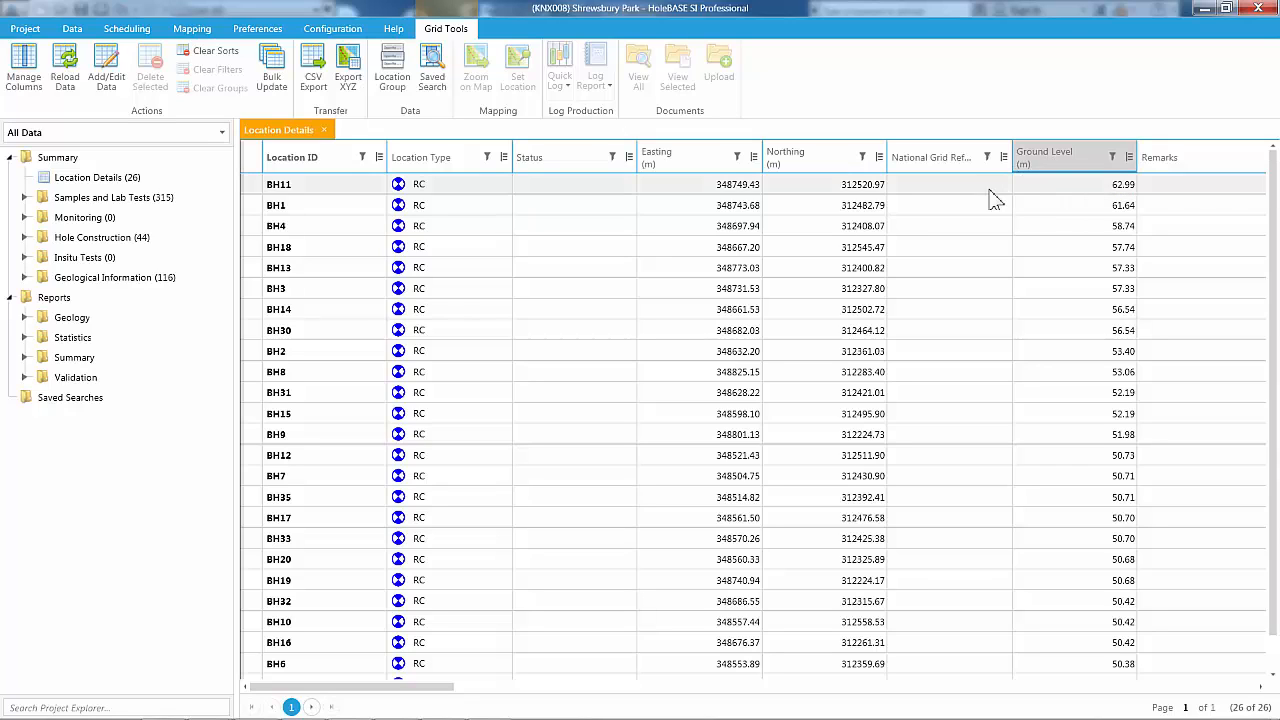
click(54, 296)
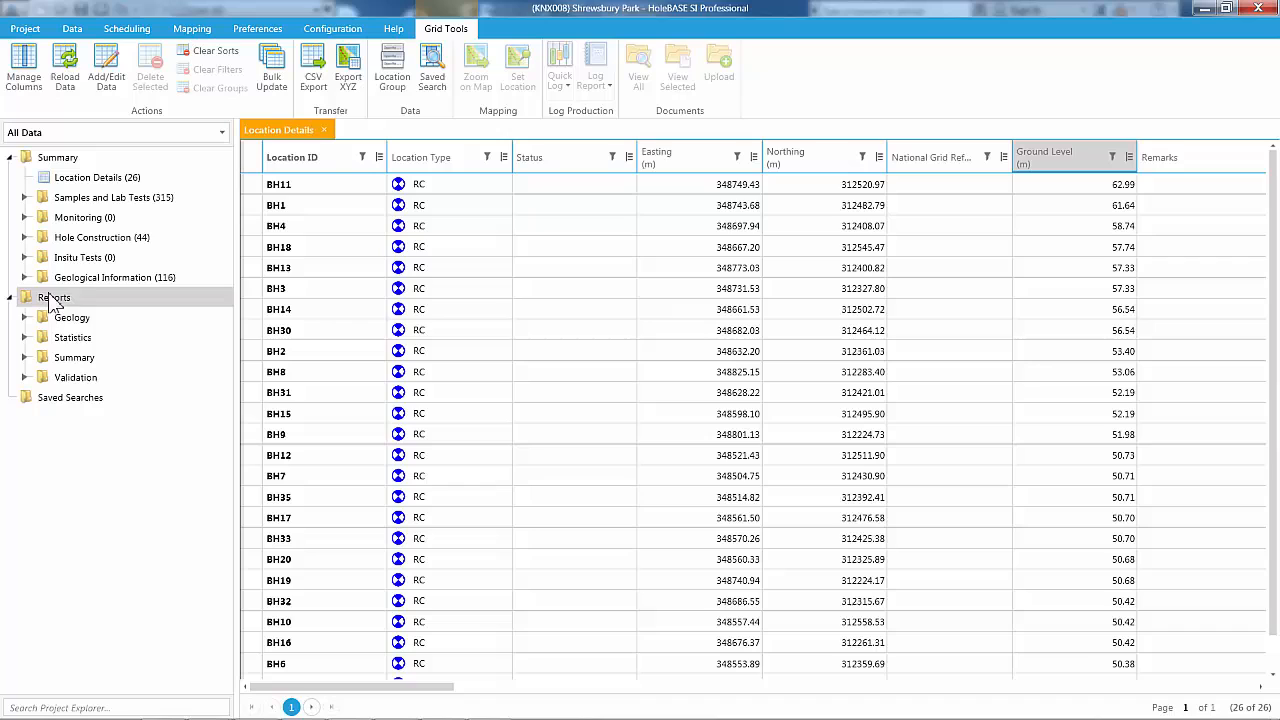
Step: Expand Geological Information to reach the Field Geological Descriptions records
click(24, 276)
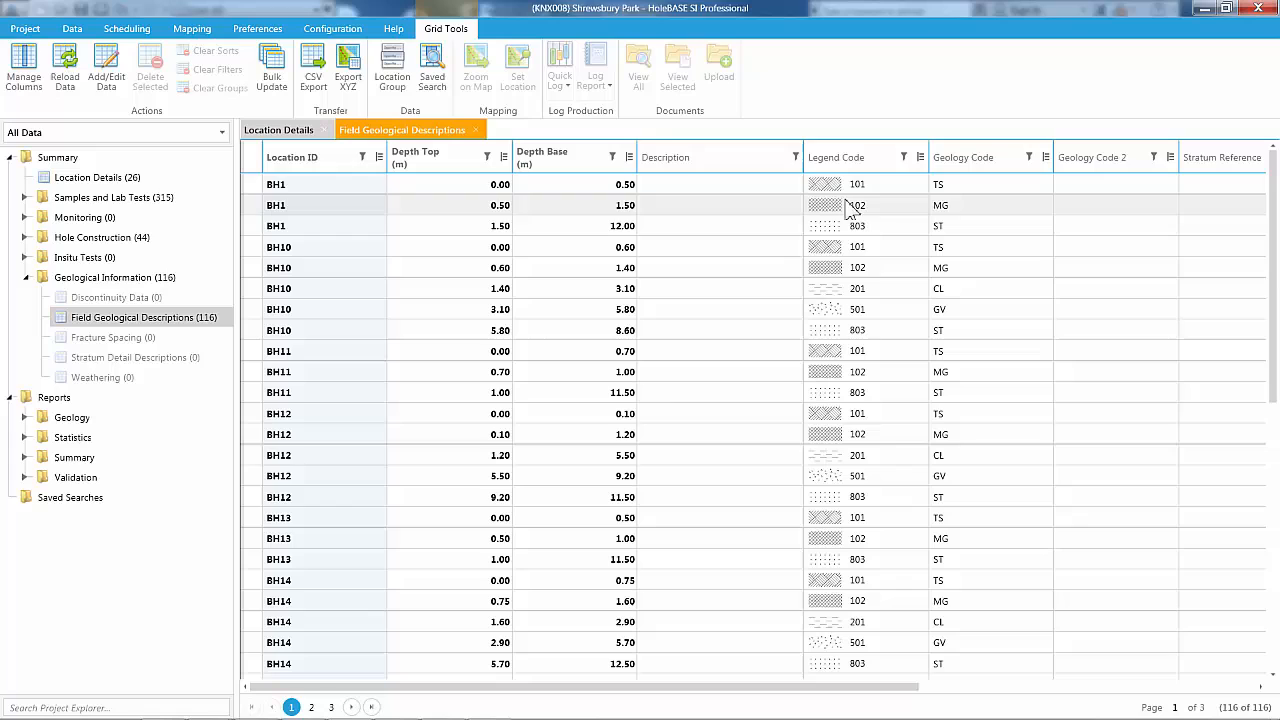
mouse_move(872, 168)
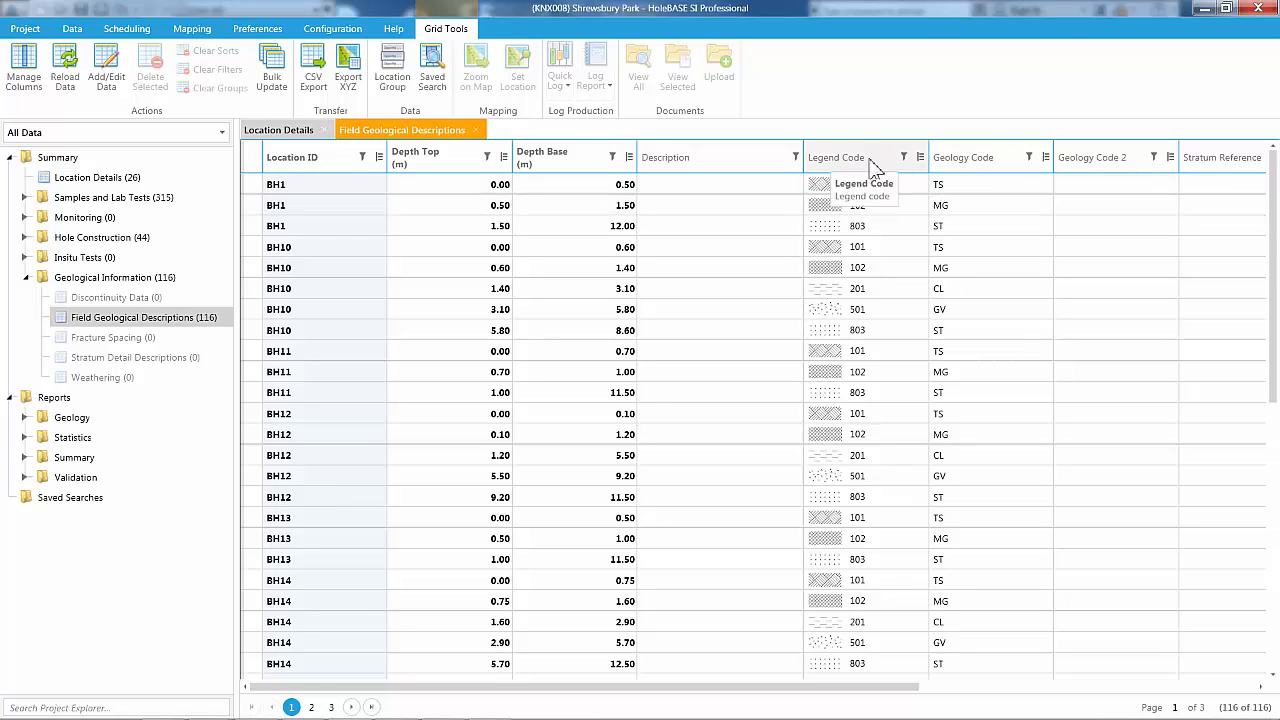
mouse_move(904, 176)
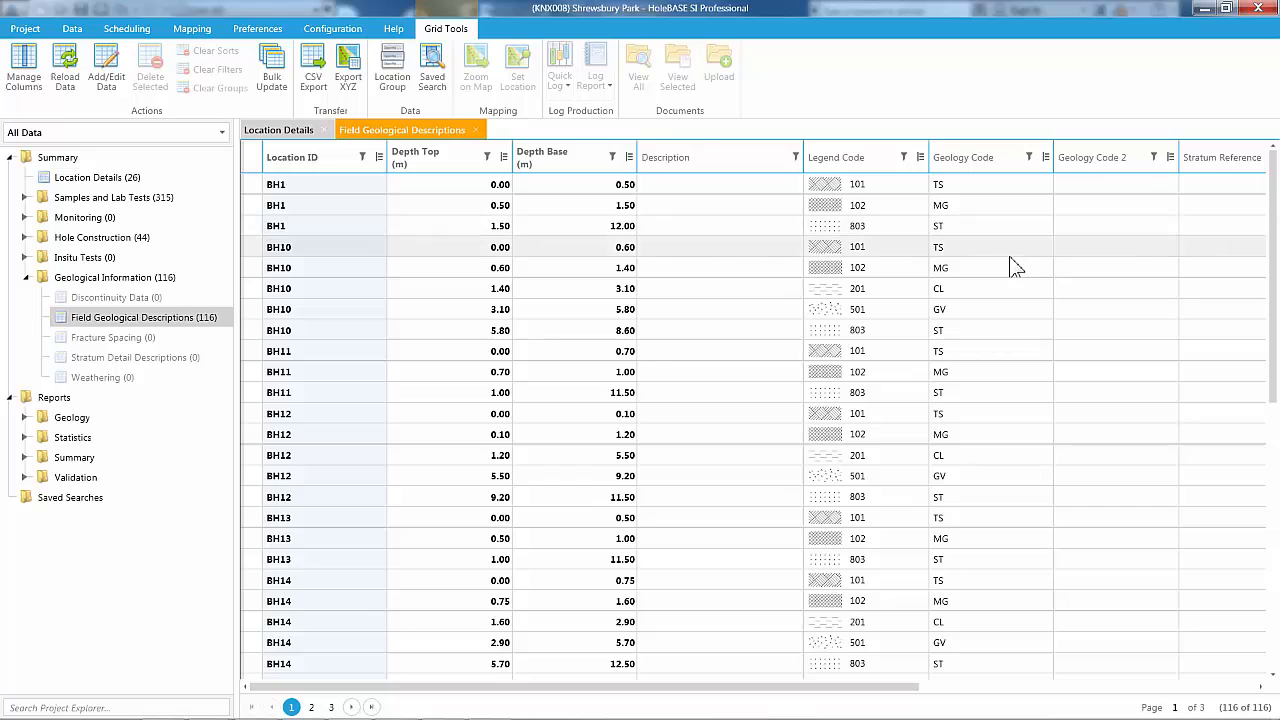
mouse_move(1048, 160)
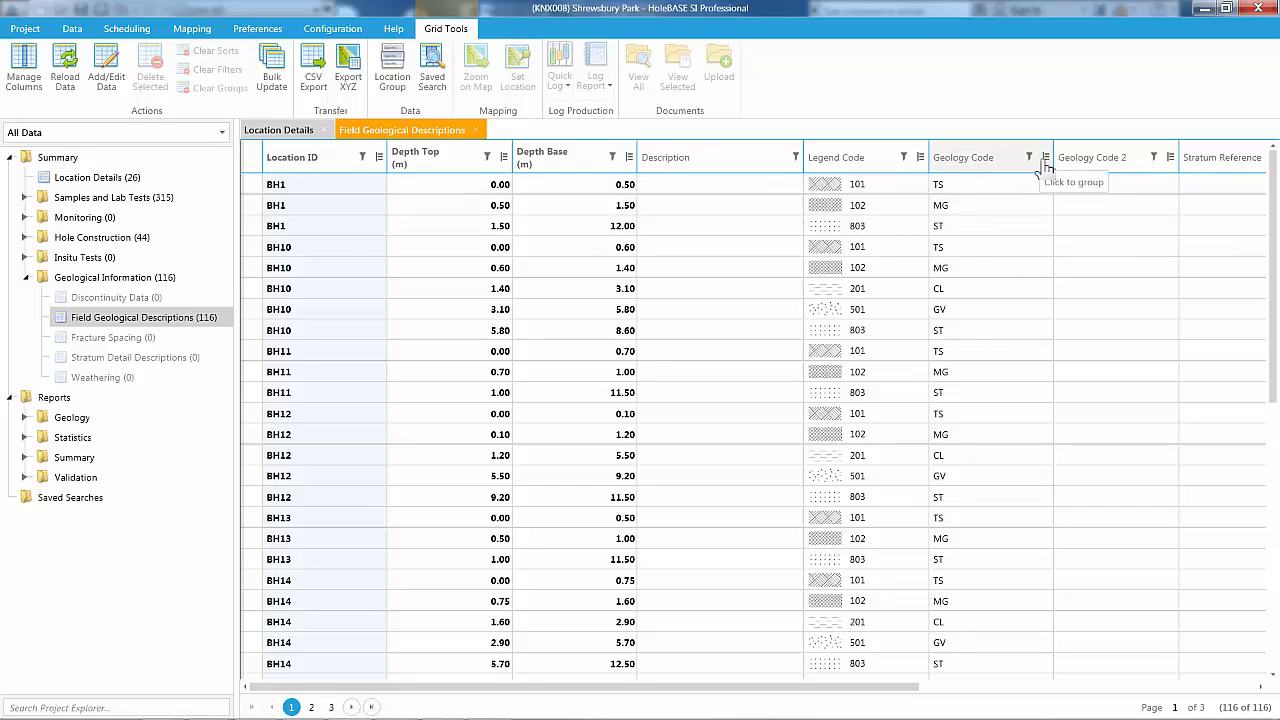
mouse_move(1056, 170)
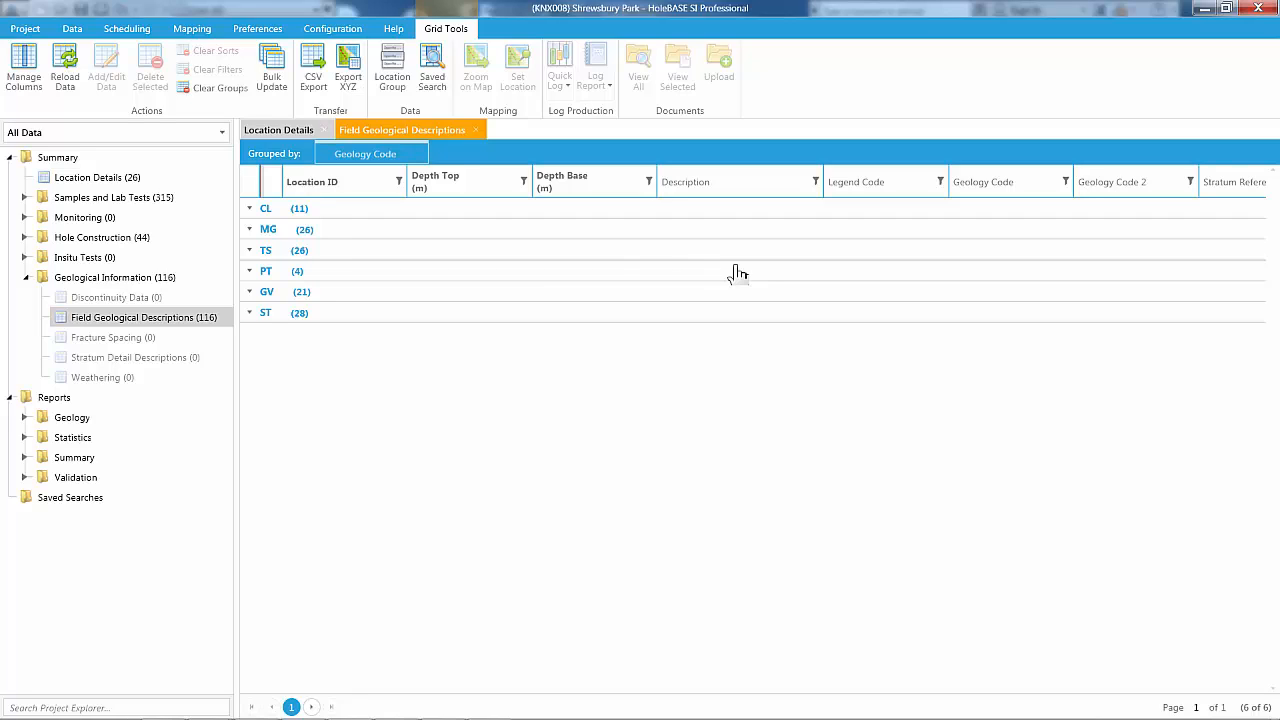
mouse_move(548, 276)
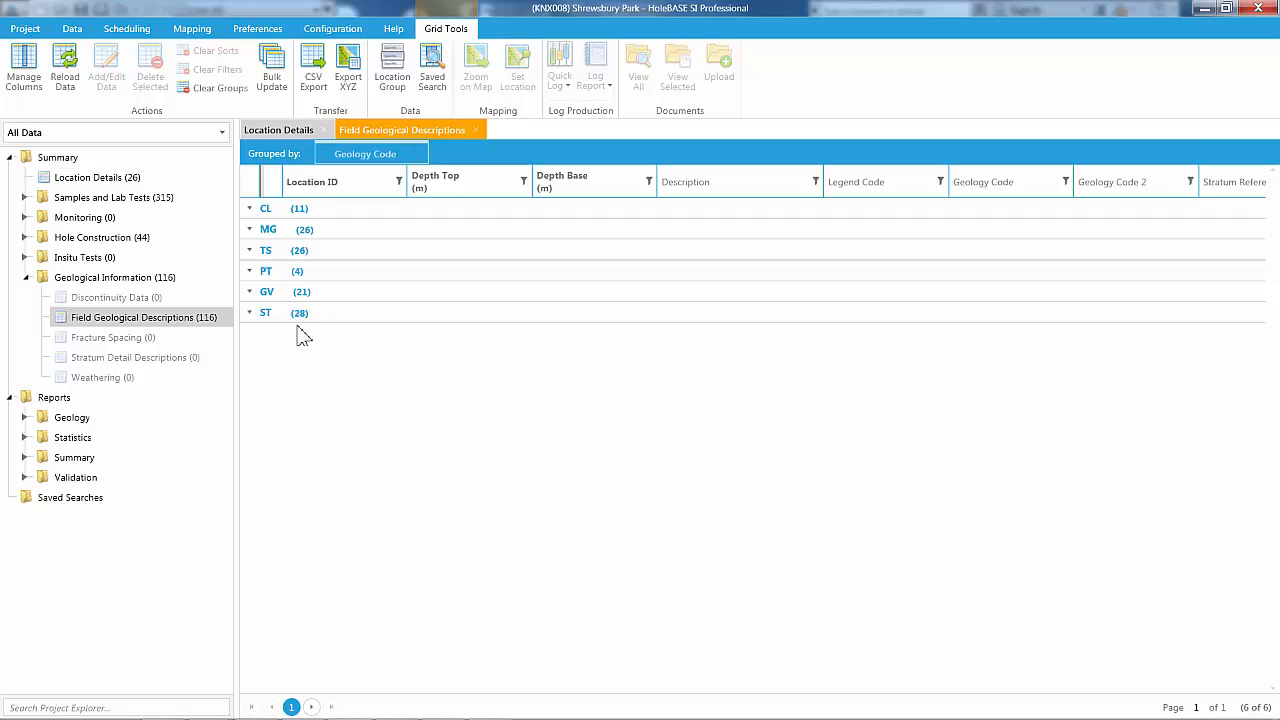
mouse_move(344, 356)
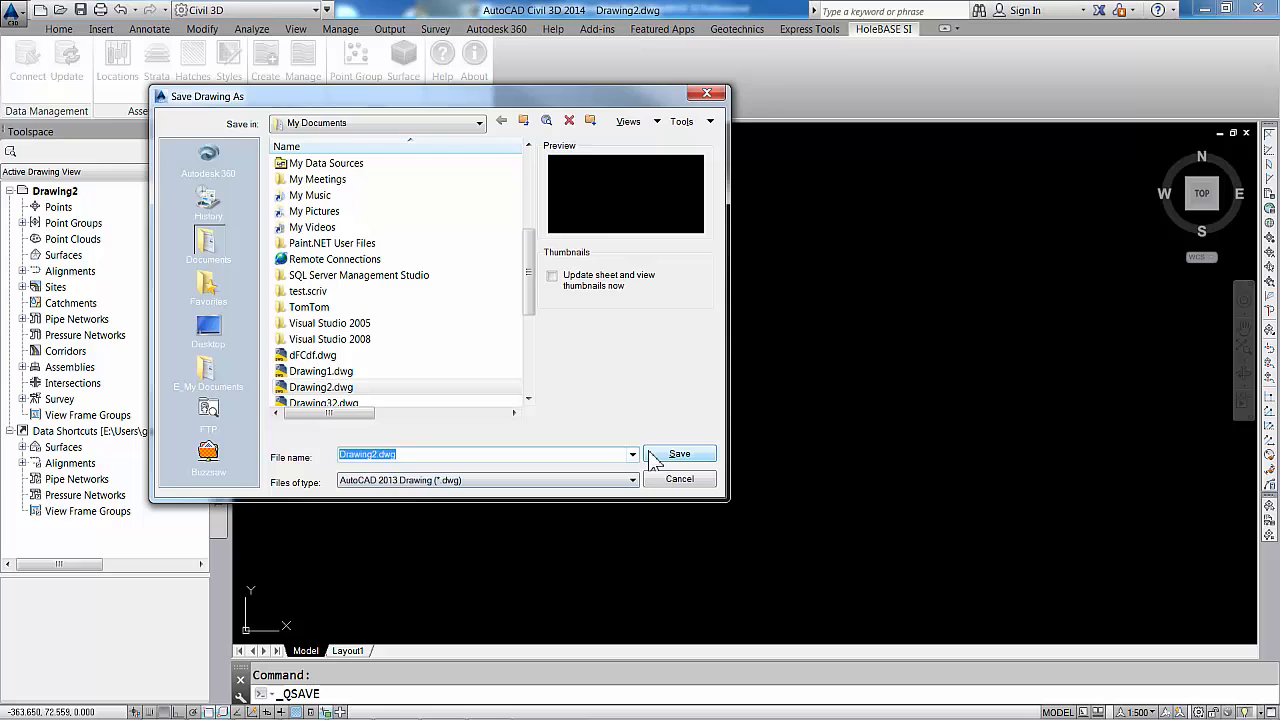
Step: Save the drawing as Drawing2.dwg, replacing the existing file
click(680, 452)
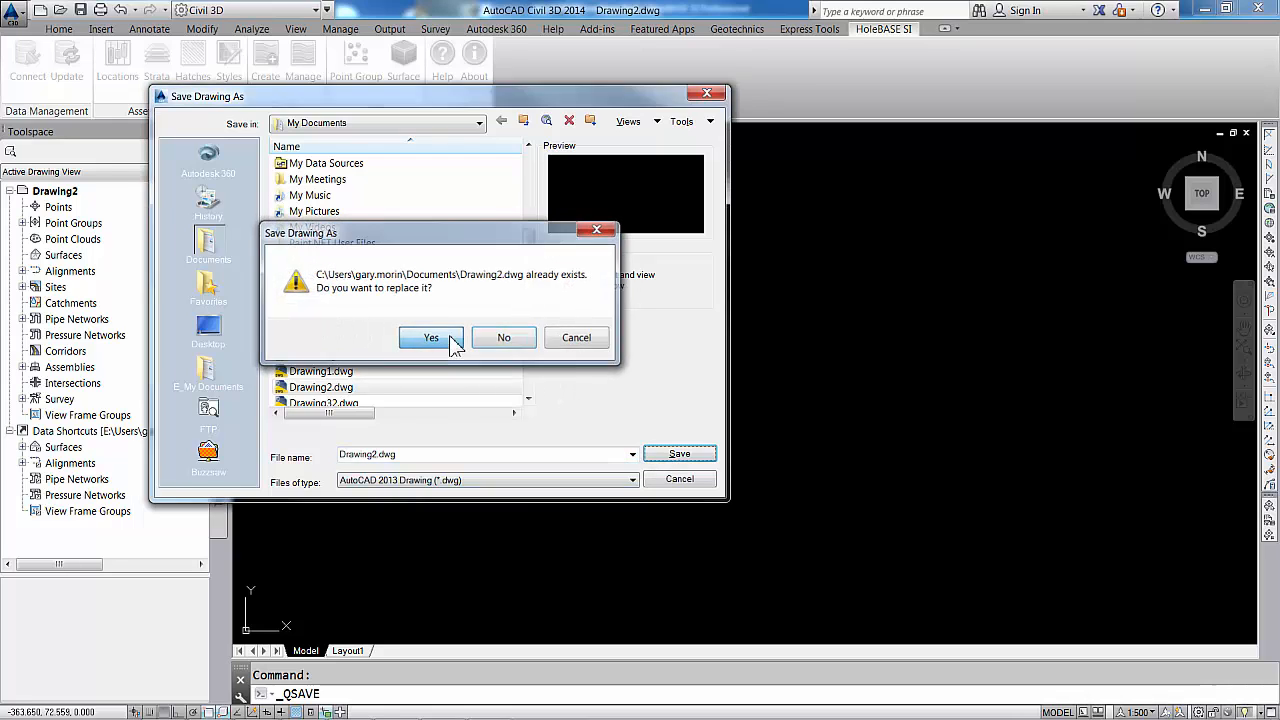
click(432, 336)
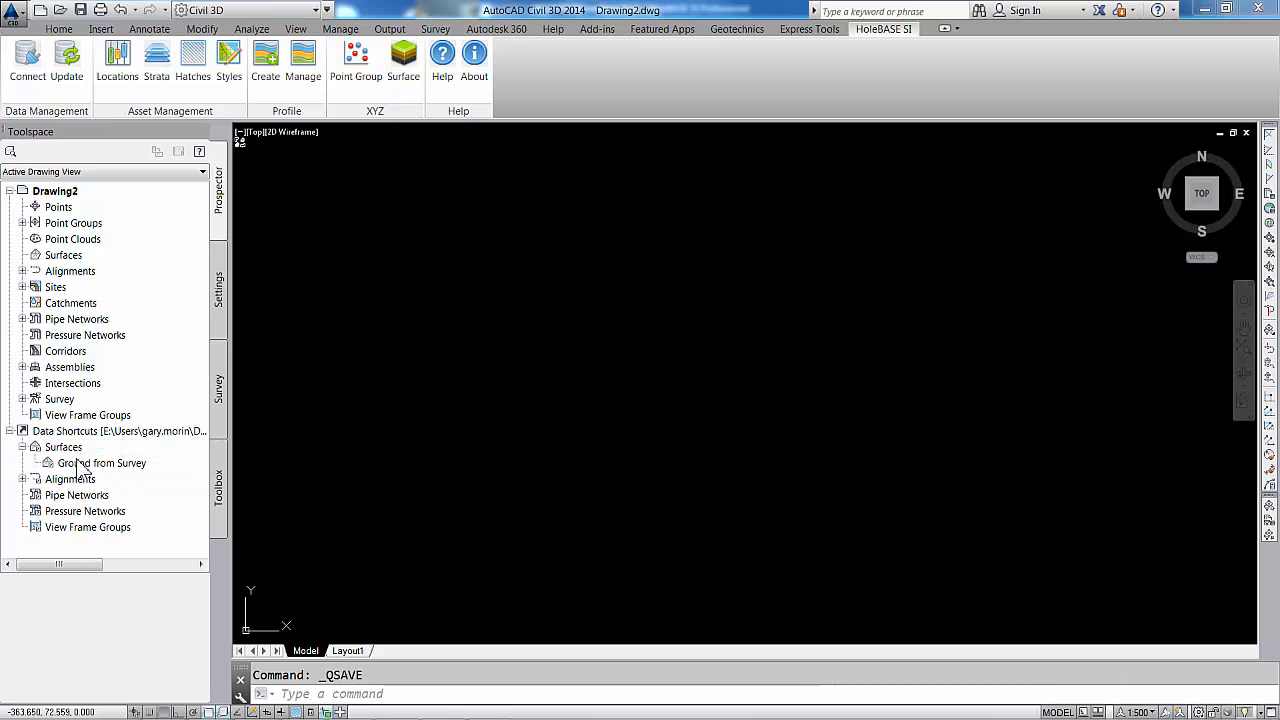
Step: Create a reference to the Ground from Survey surface from the data shortcut
click(100, 462)
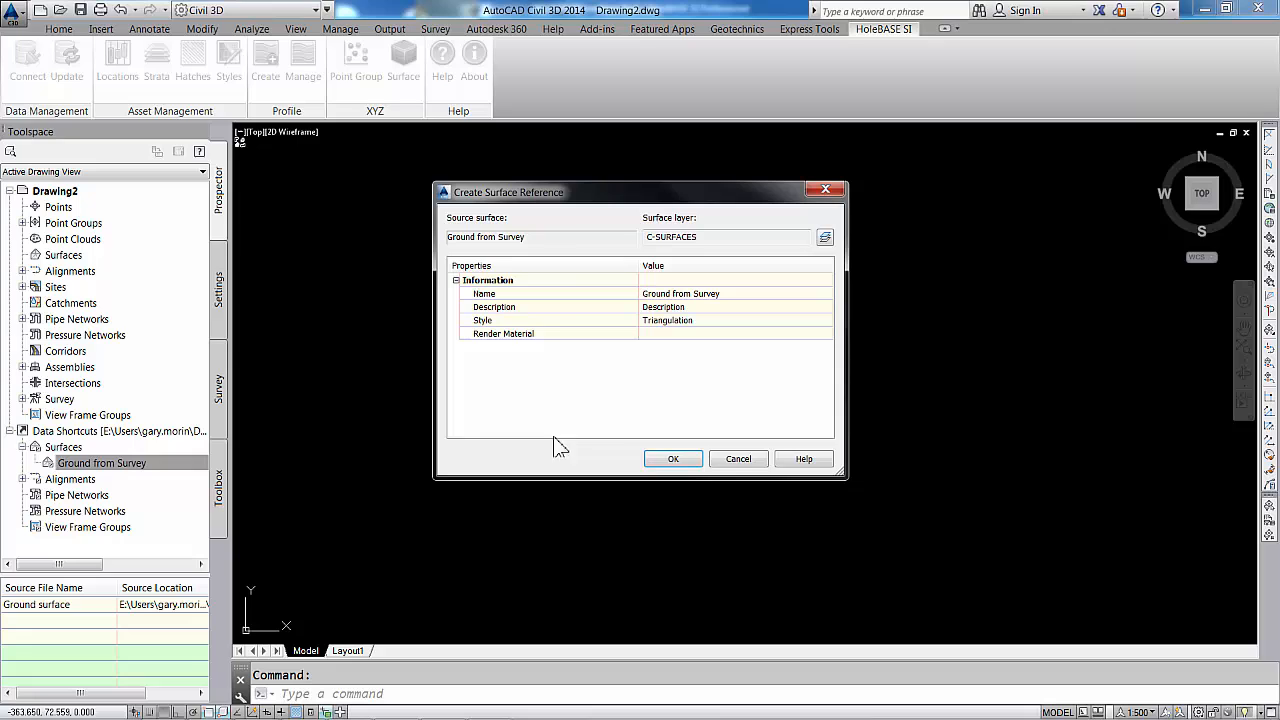
click(672, 458)
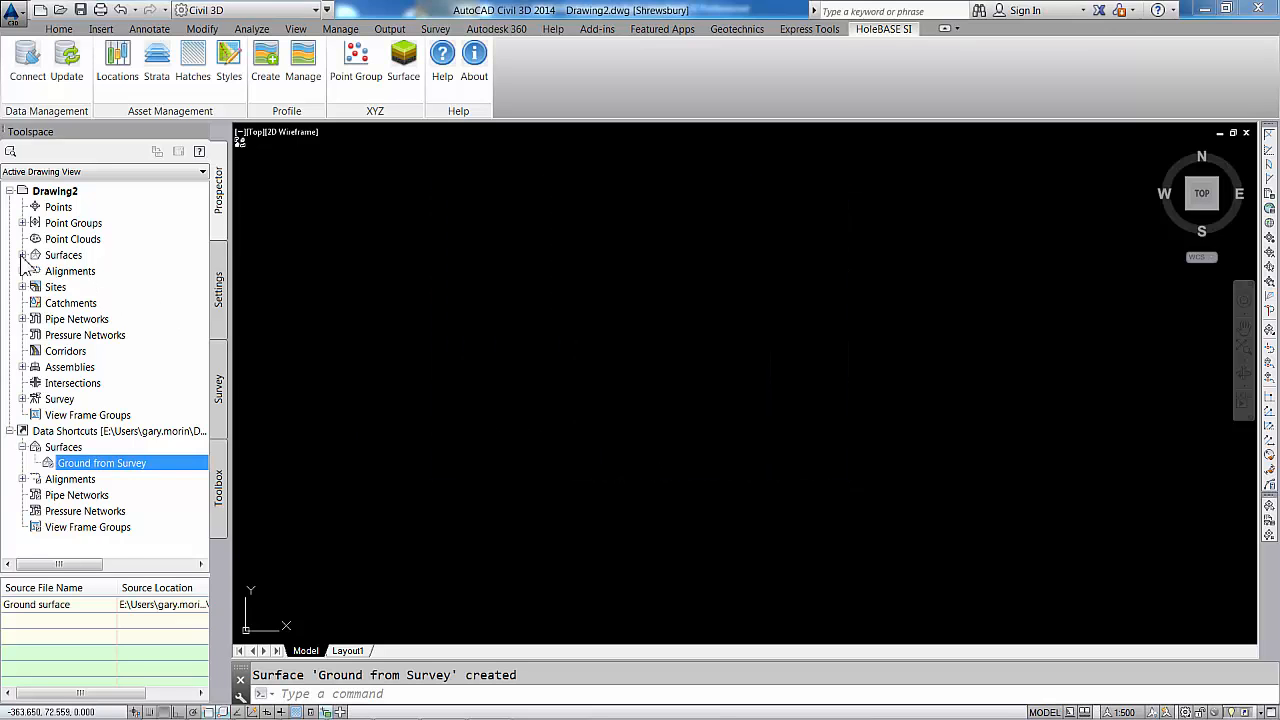
right_click(84, 272)
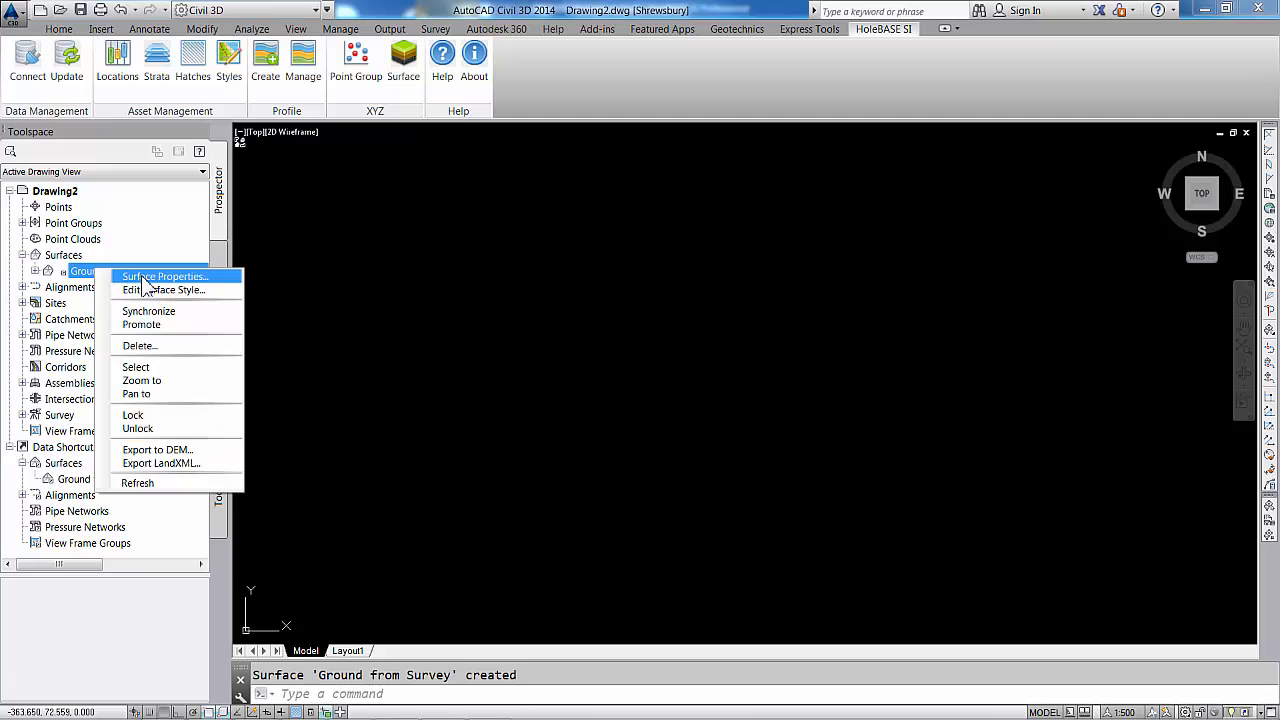
Step: Set the Ground from Survey surface style to Triangulation 3D 5X Exaggerated via Surface Properties
click(140, 380)
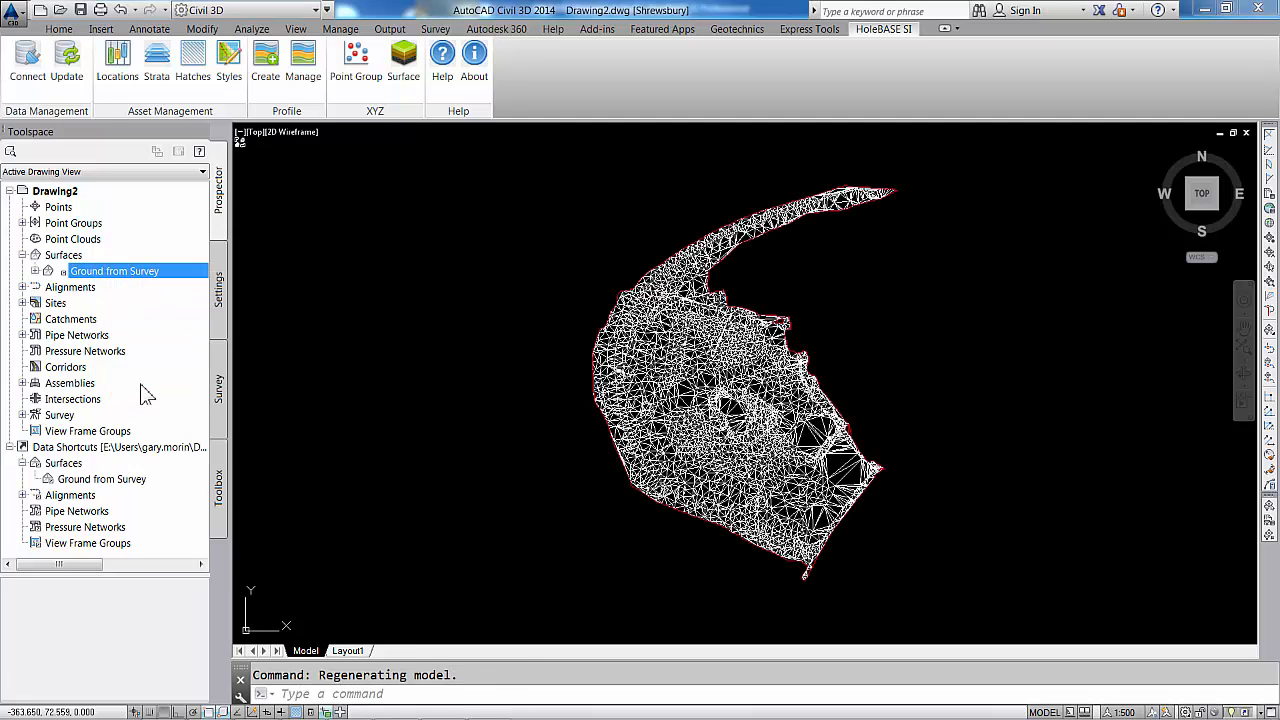
right_click(114, 272)
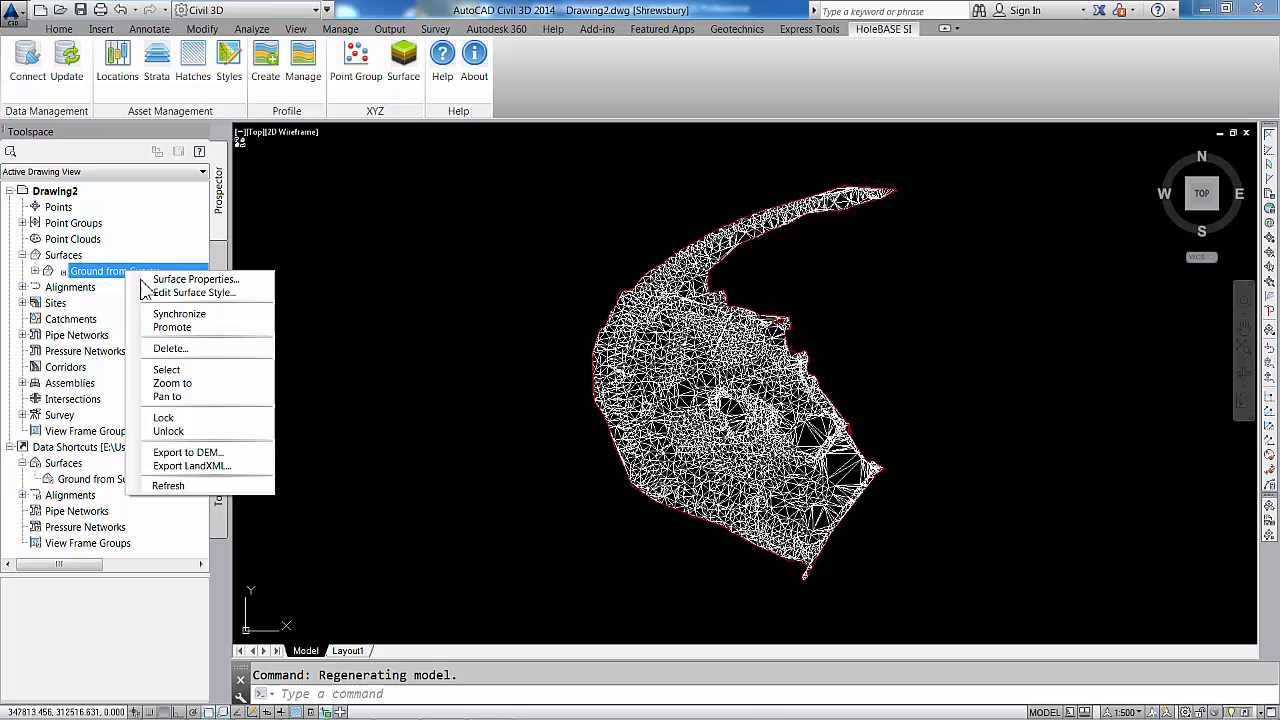
click(196, 280)
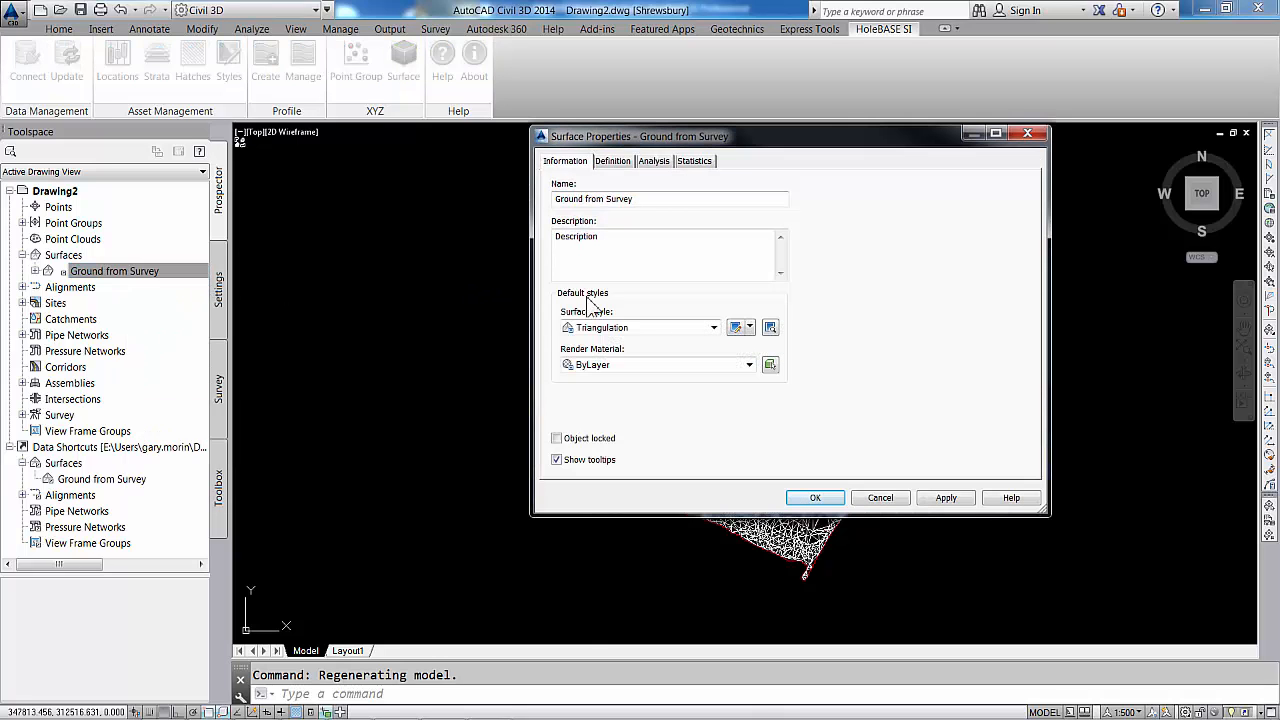
click(712, 328)
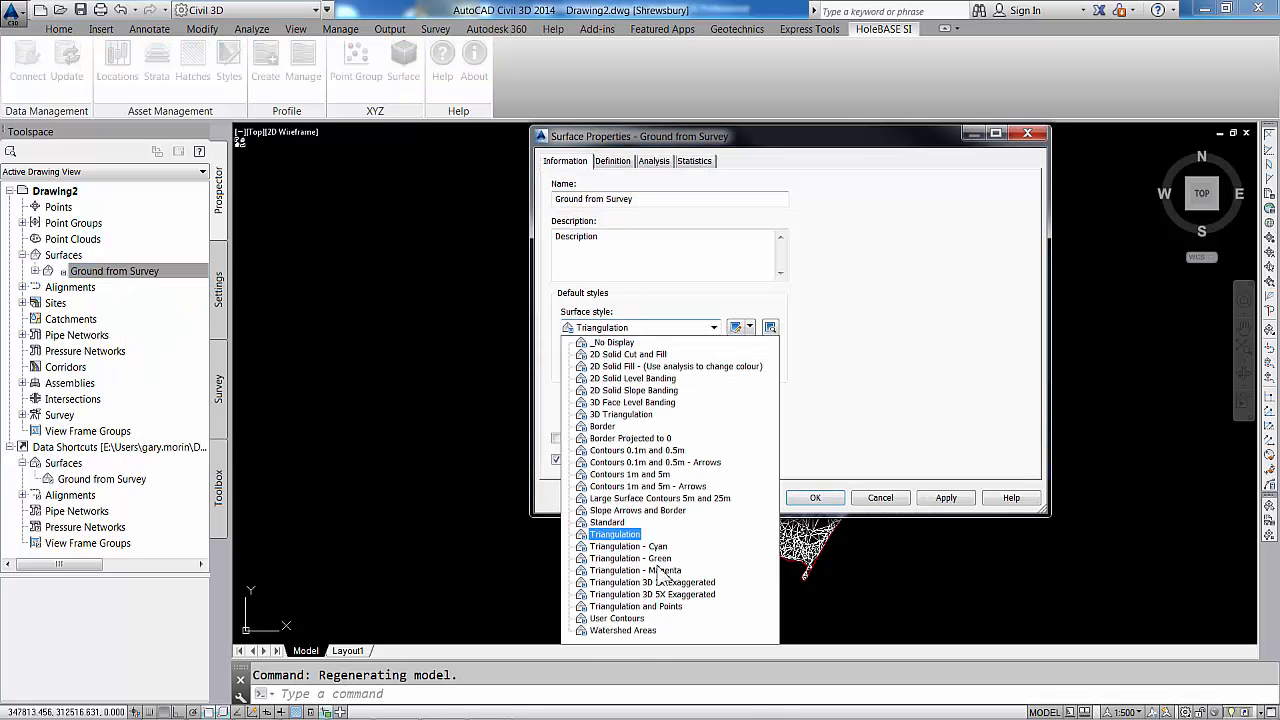
click(652, 594)
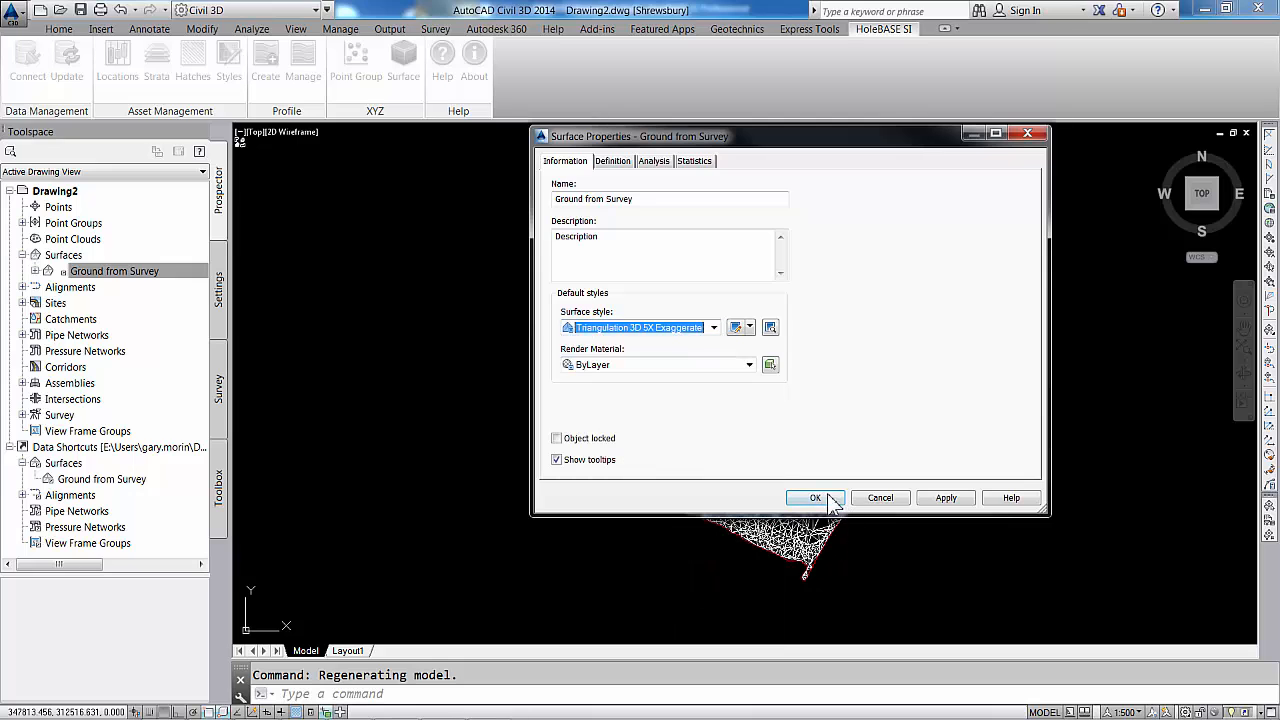
click(816, 498)
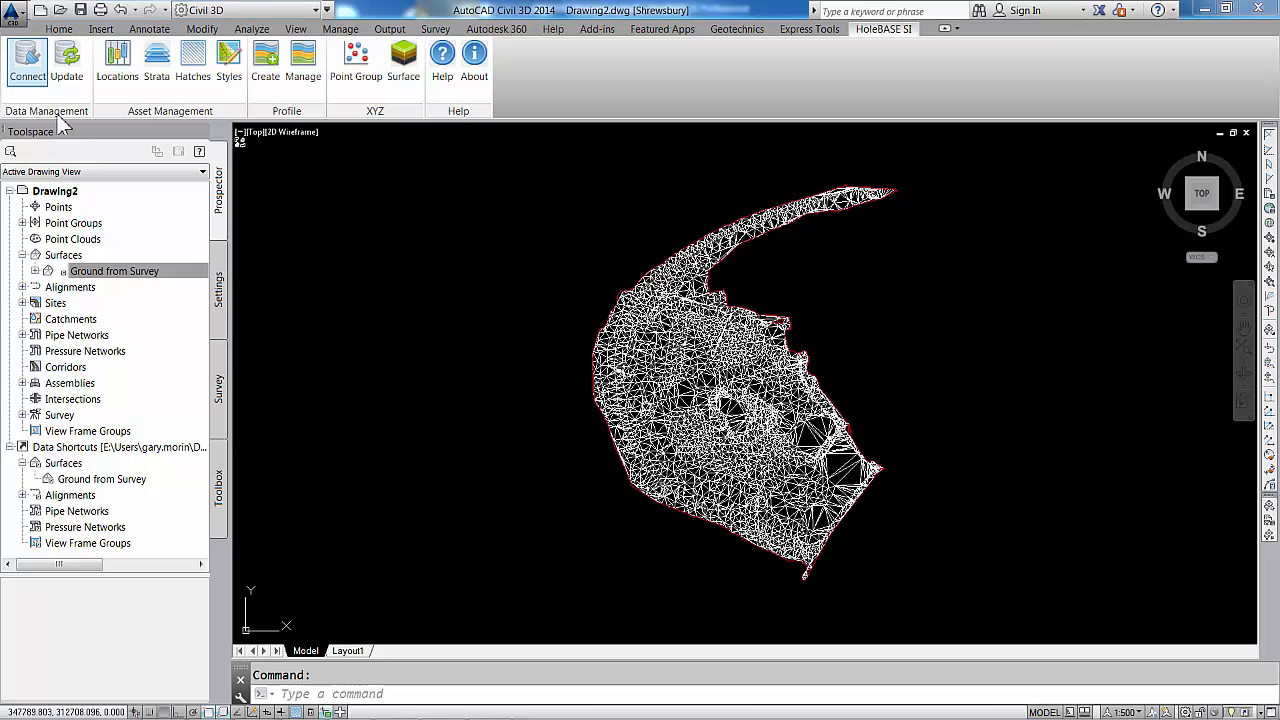
Step: Connect to HoleBASE SI and load the KNX008 Shrewsbury Park project's boreholes
click(22, 56)
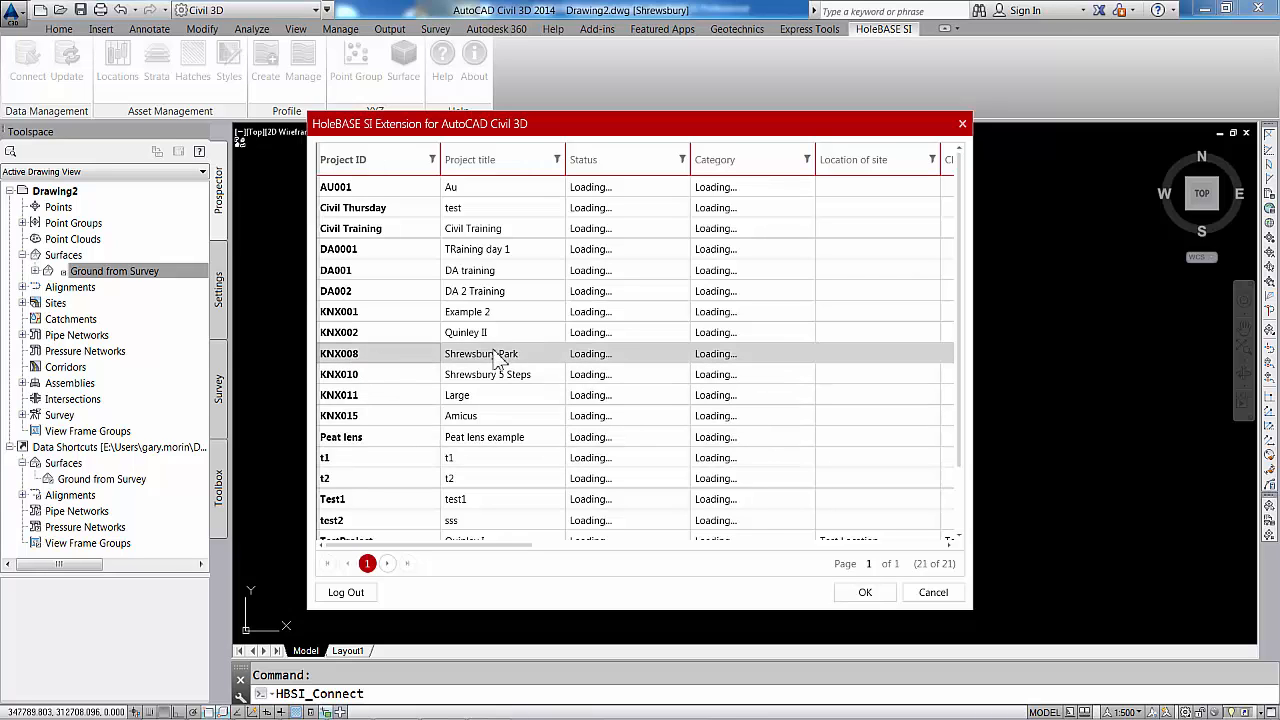
mouse_move(870, 580)
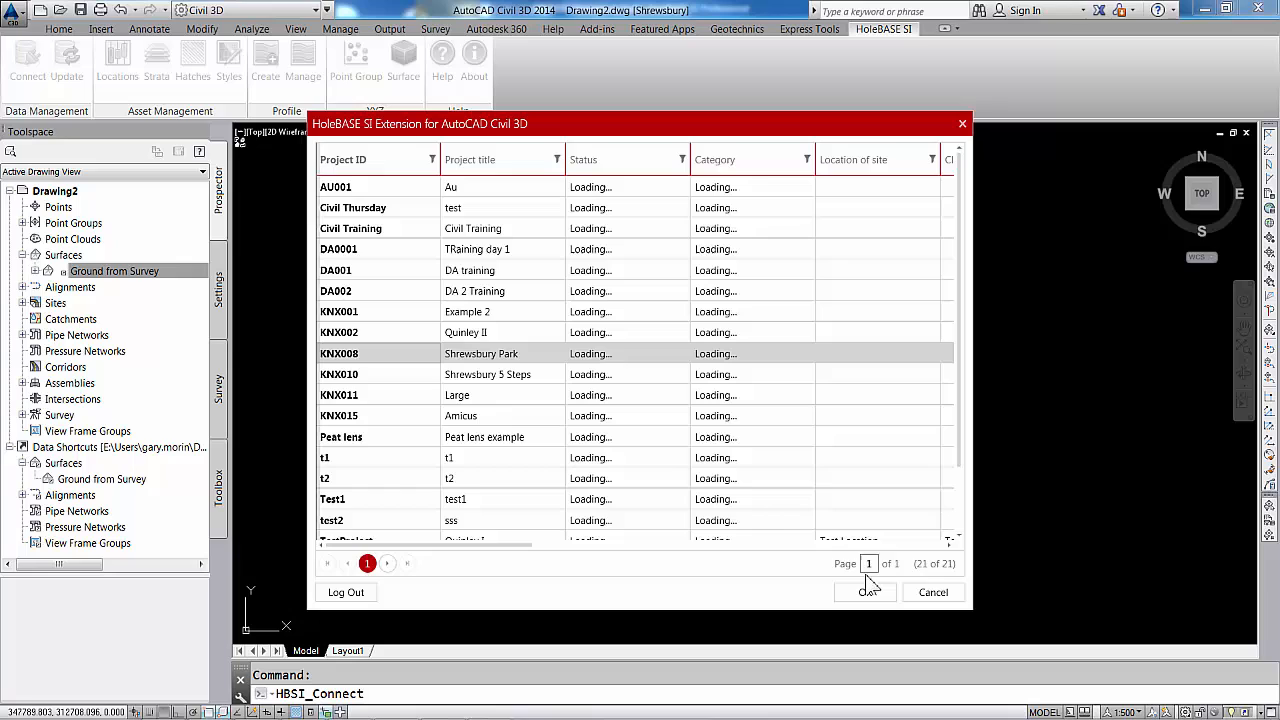
click(864, 592)
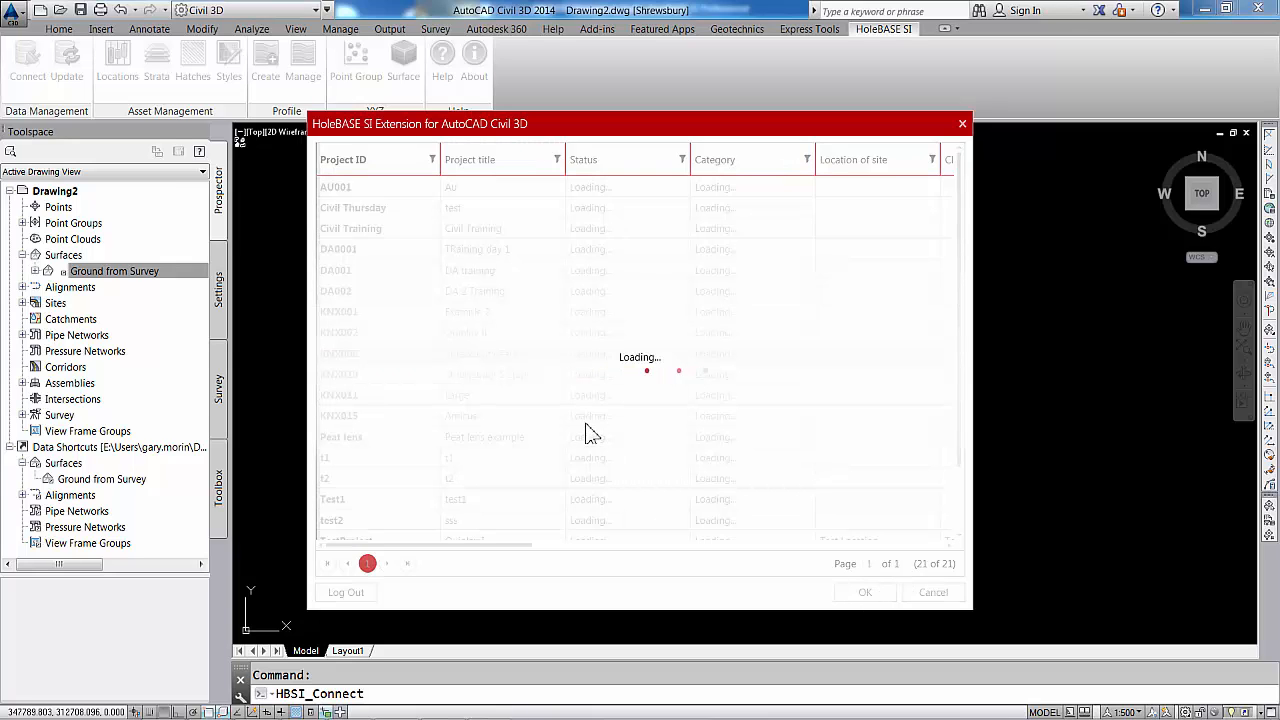
mouse_move(352, 380)
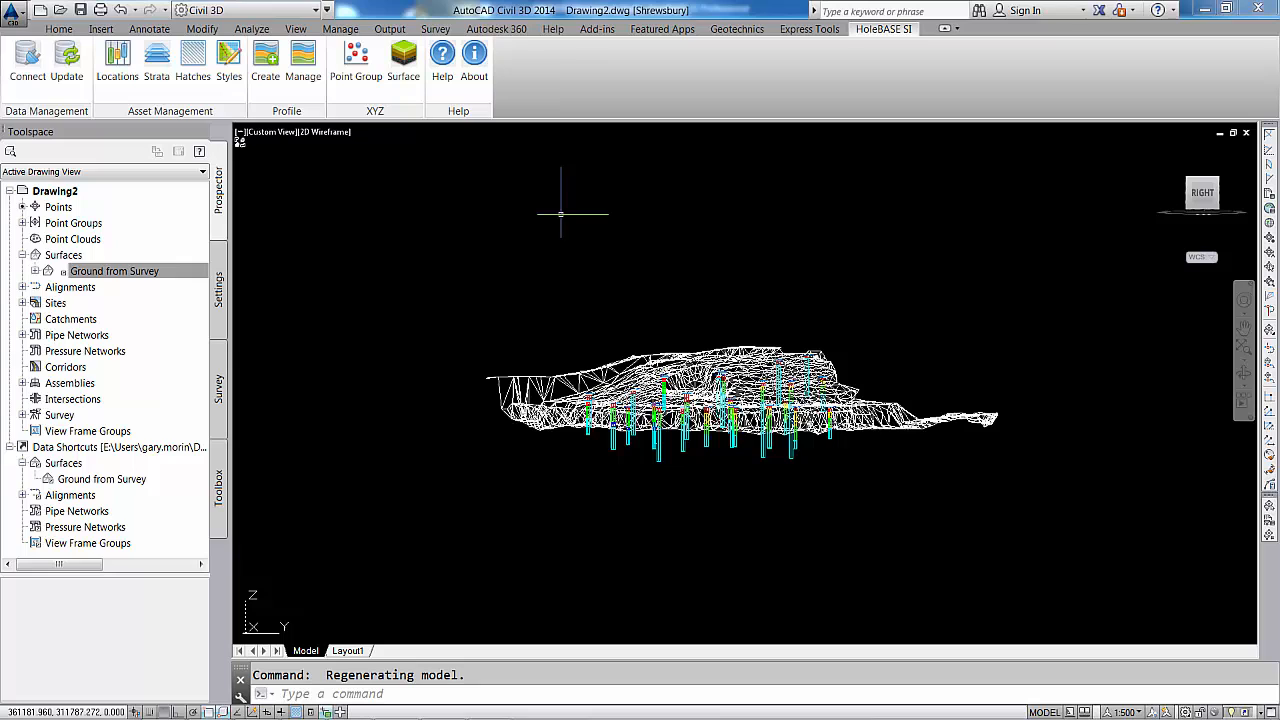
mouse_move(332, 144)
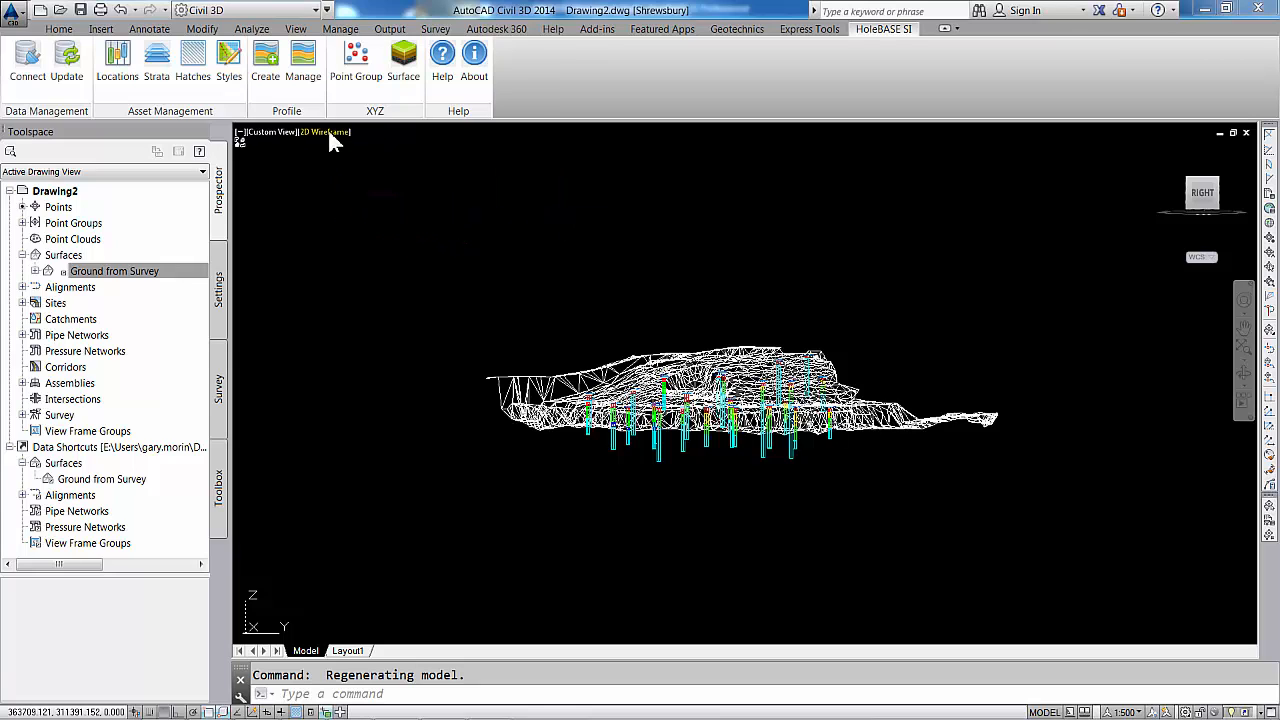
mouse_move(390, 242)
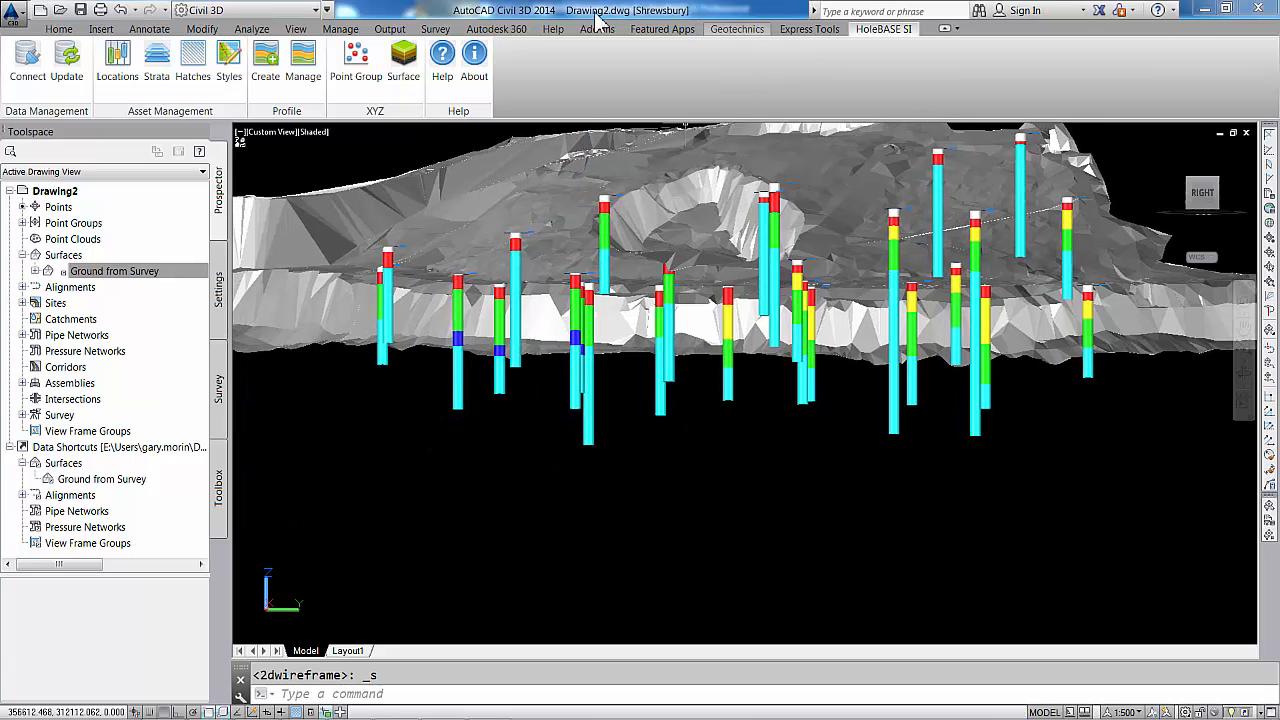
Step: Switch to the Home ribbon for the drafting and layer tools
click(68, 32)
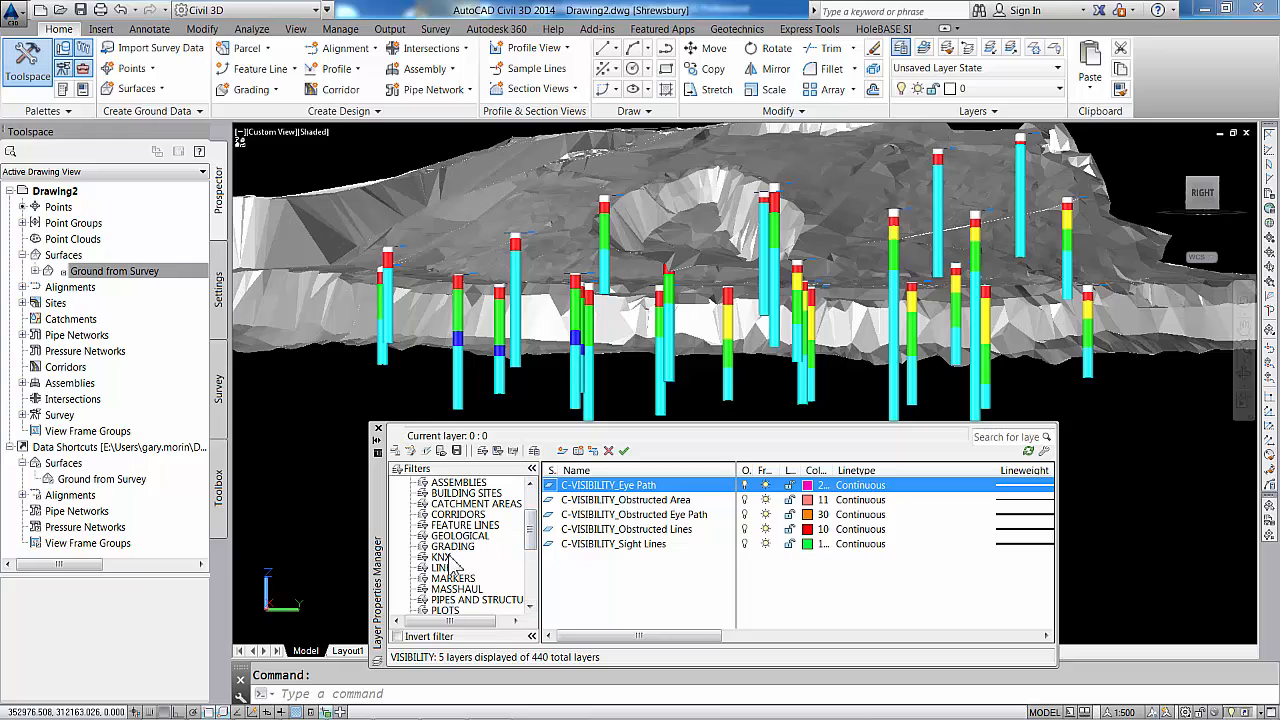
Step: Filter to the KNX geology layers and turn off layers so only green and yellow bands remain
click(440, 556)
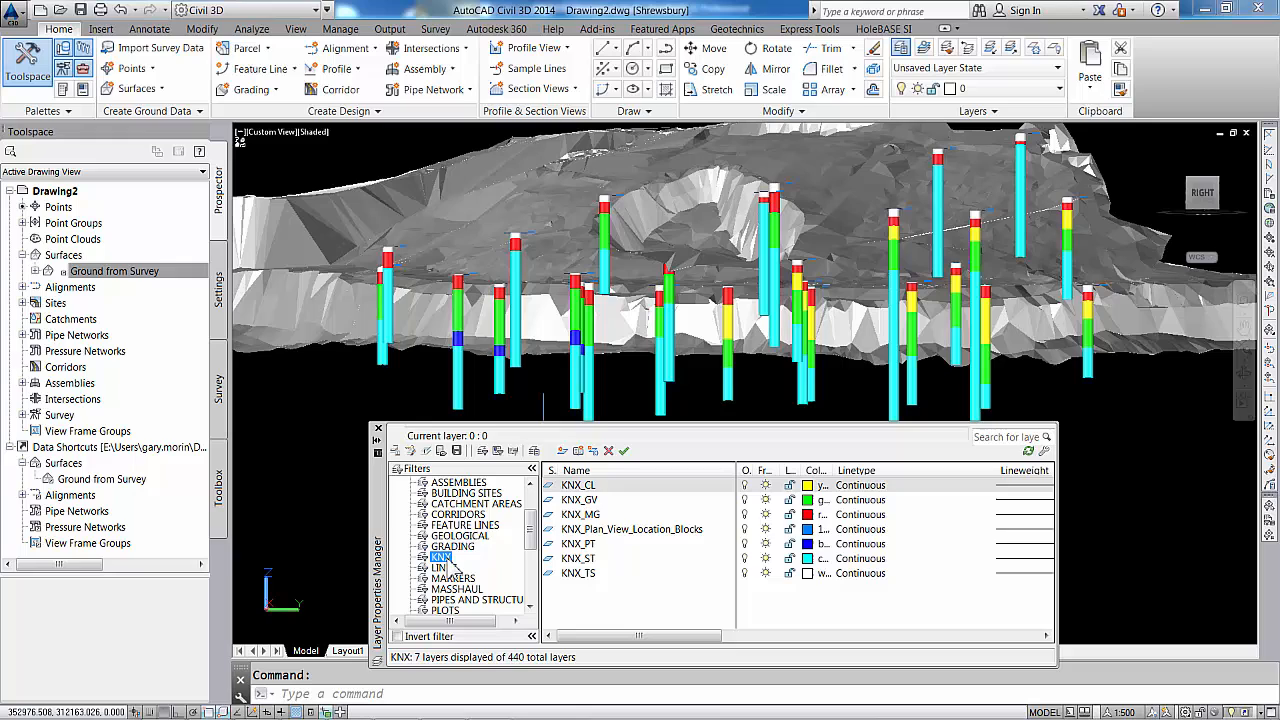
right_click(440, 556)
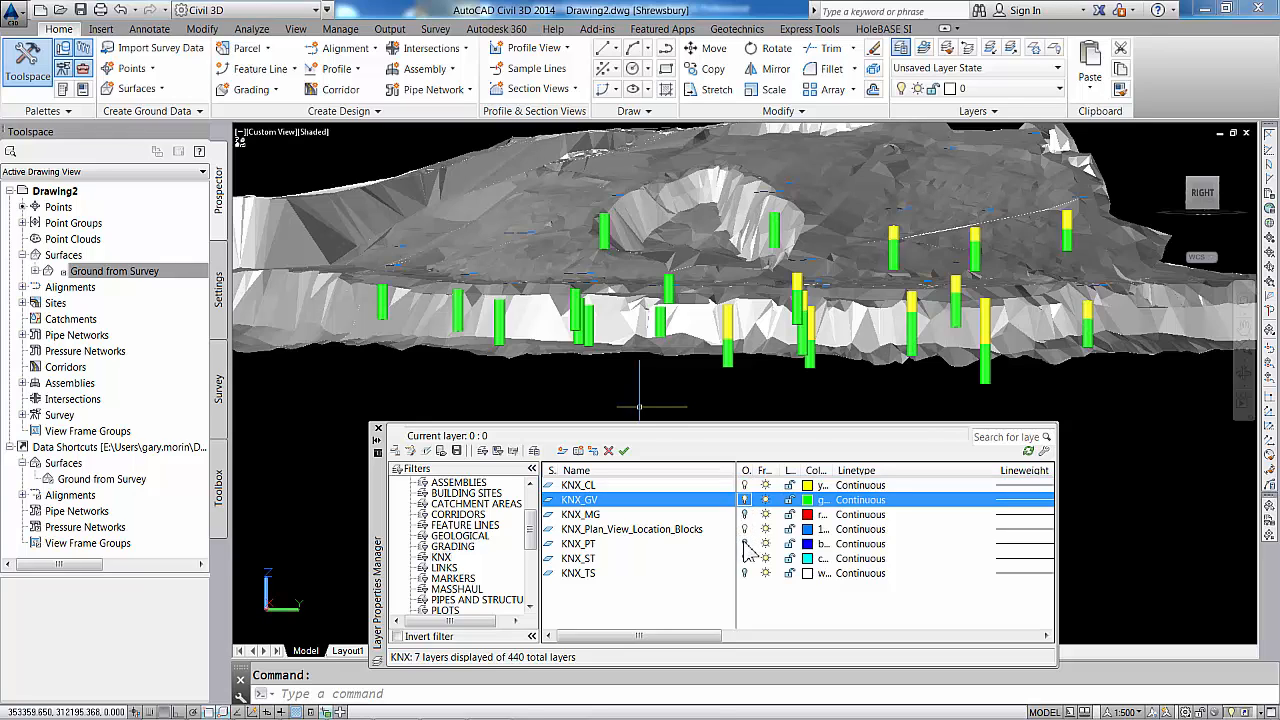
click(580, 544)
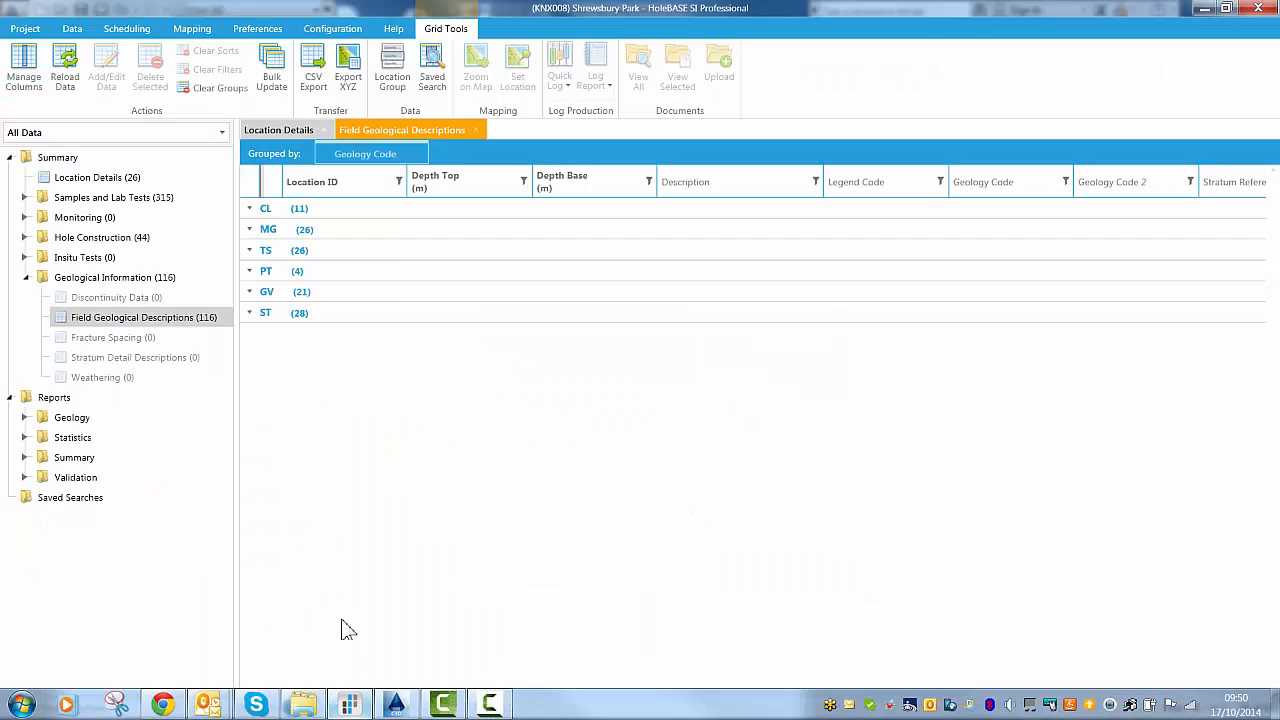
Step: Show the Quick Log for borehole BH18 from the Location Details list
click(278, 128)
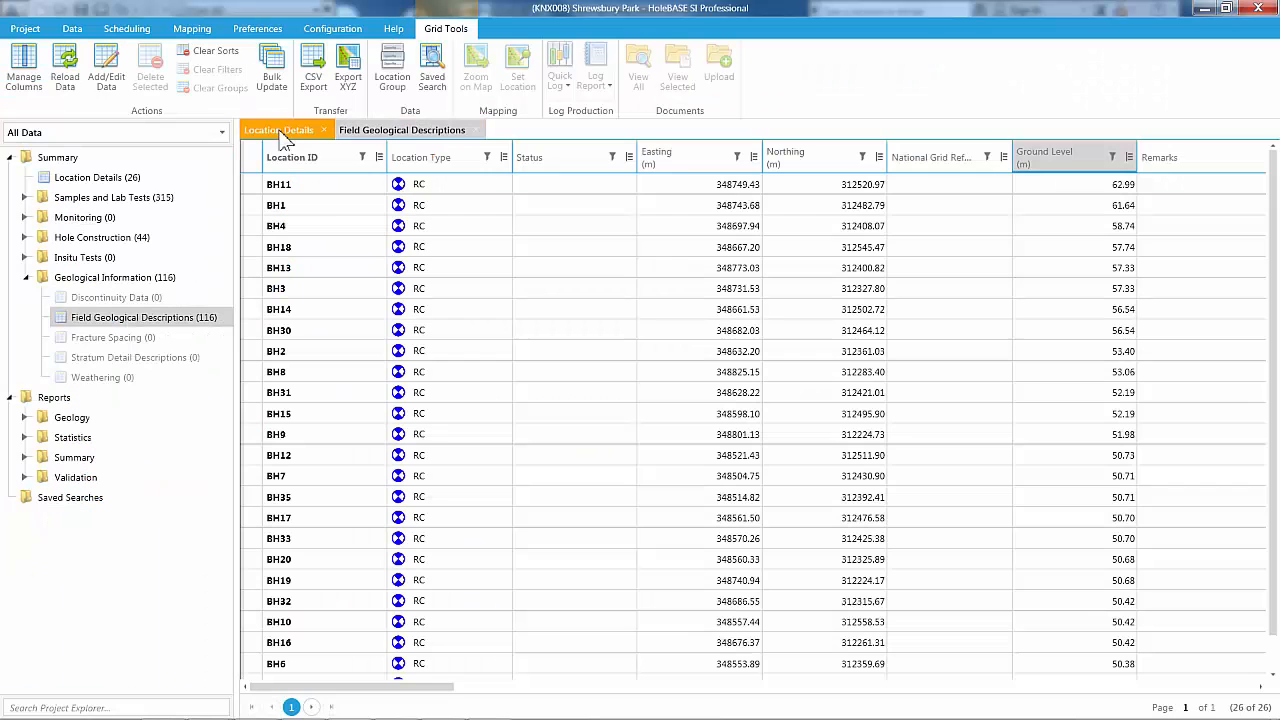
right_click(278, 248)
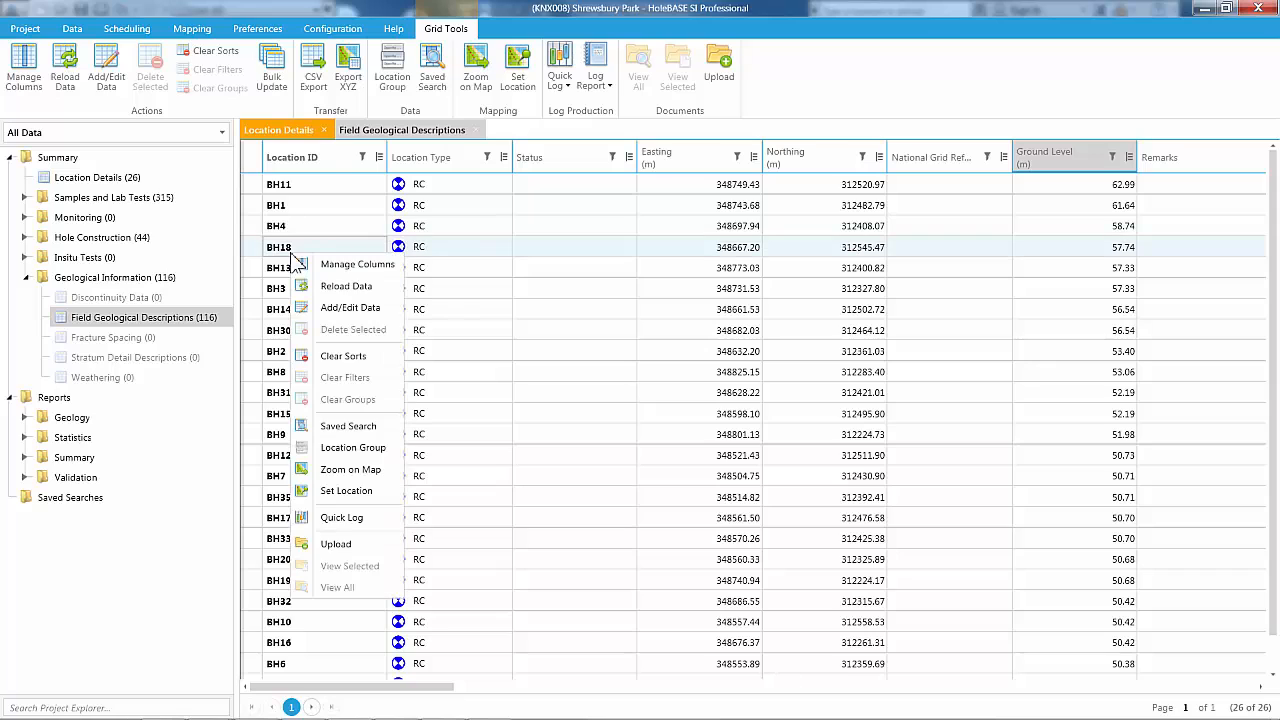
mouse_move(350, 468)
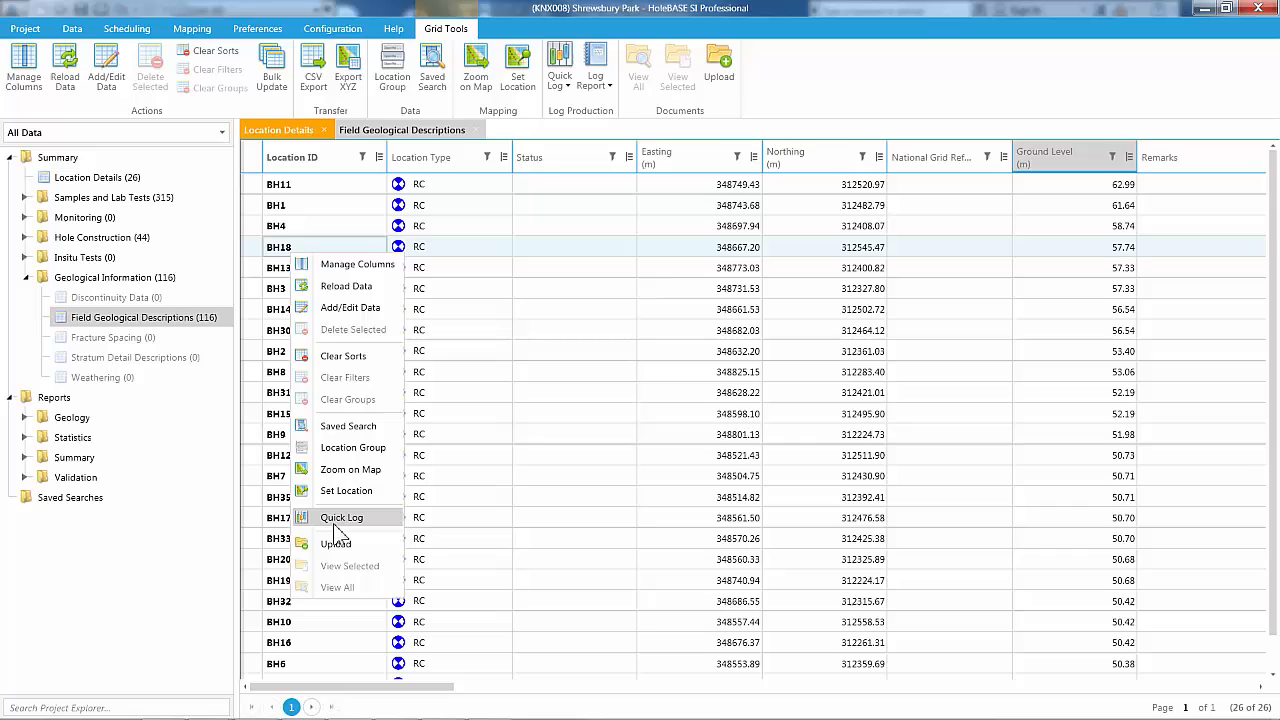
click(340, 516)
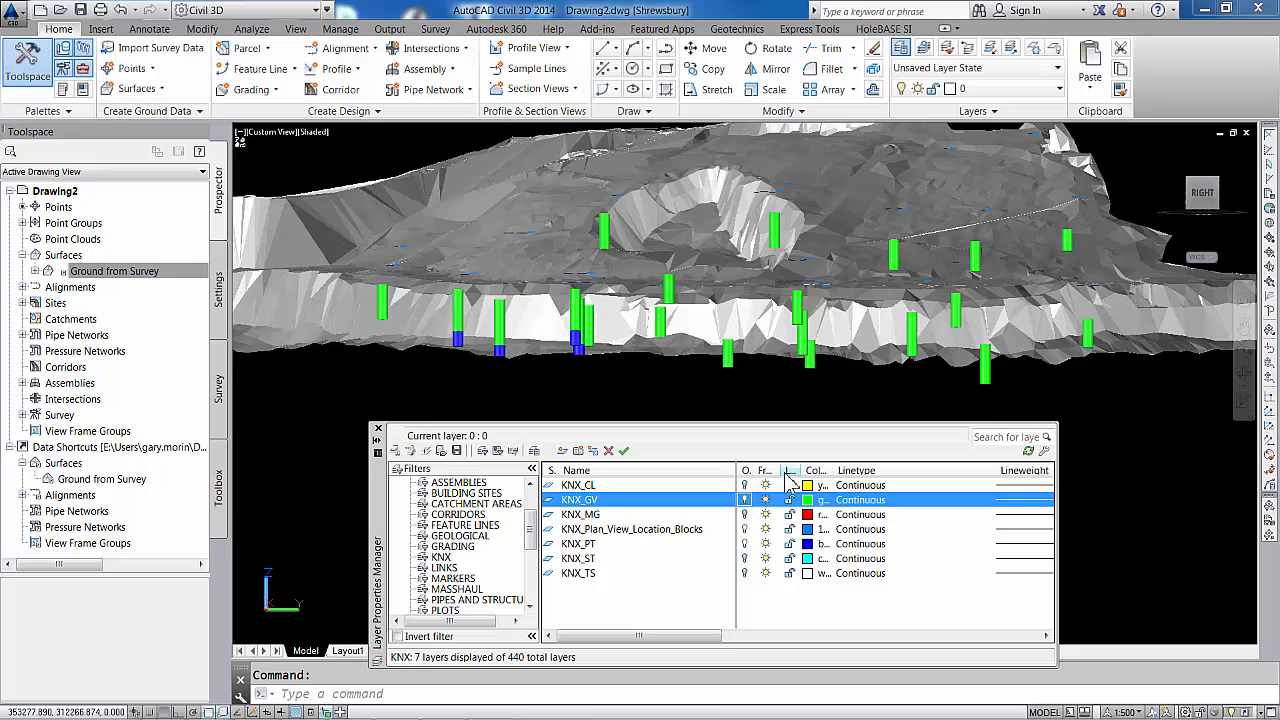
Step: Turn all KNX geology layers back on and return to the HoleBASE SI ribbon tools
click(576, 484)
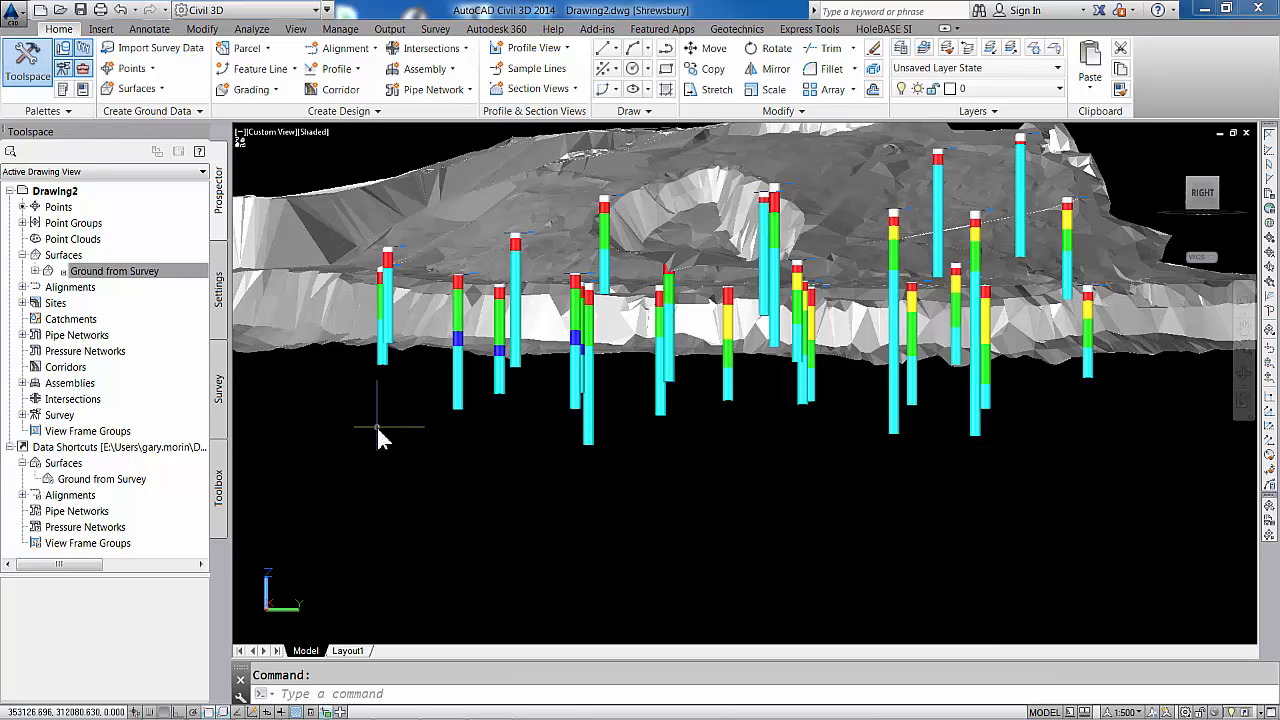
mouse_move(860, 152)
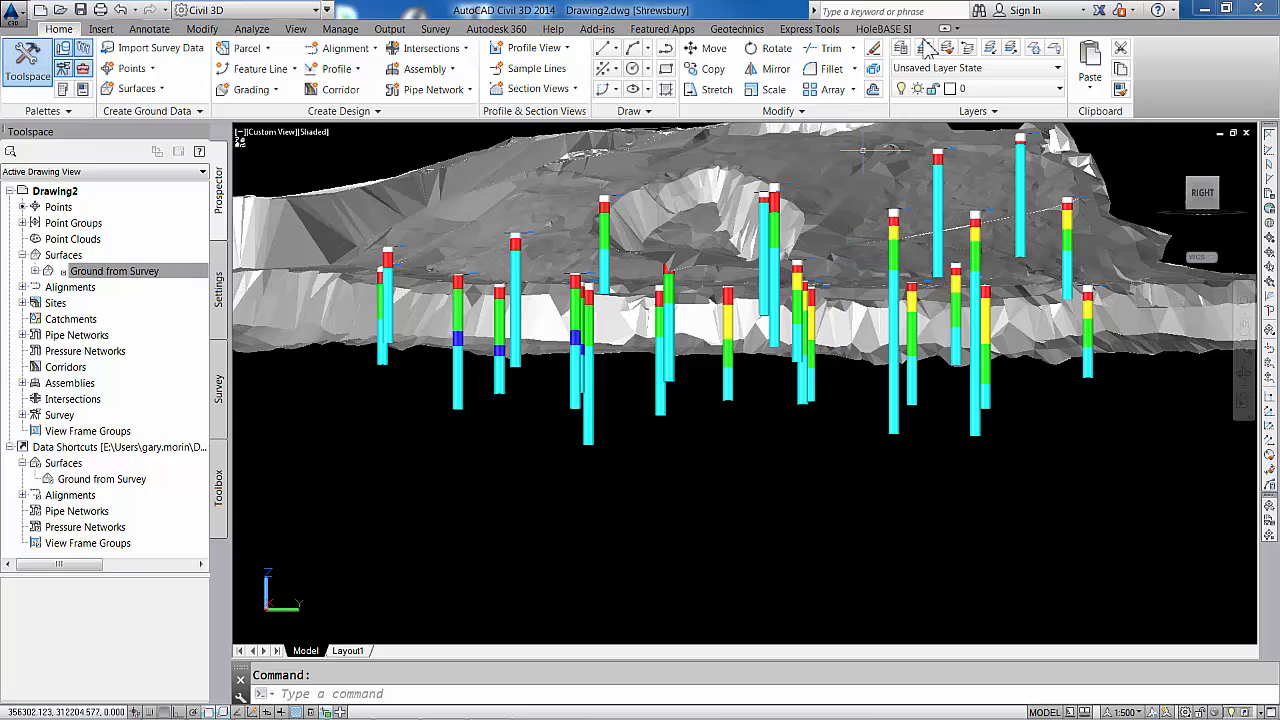
click(894, 28)
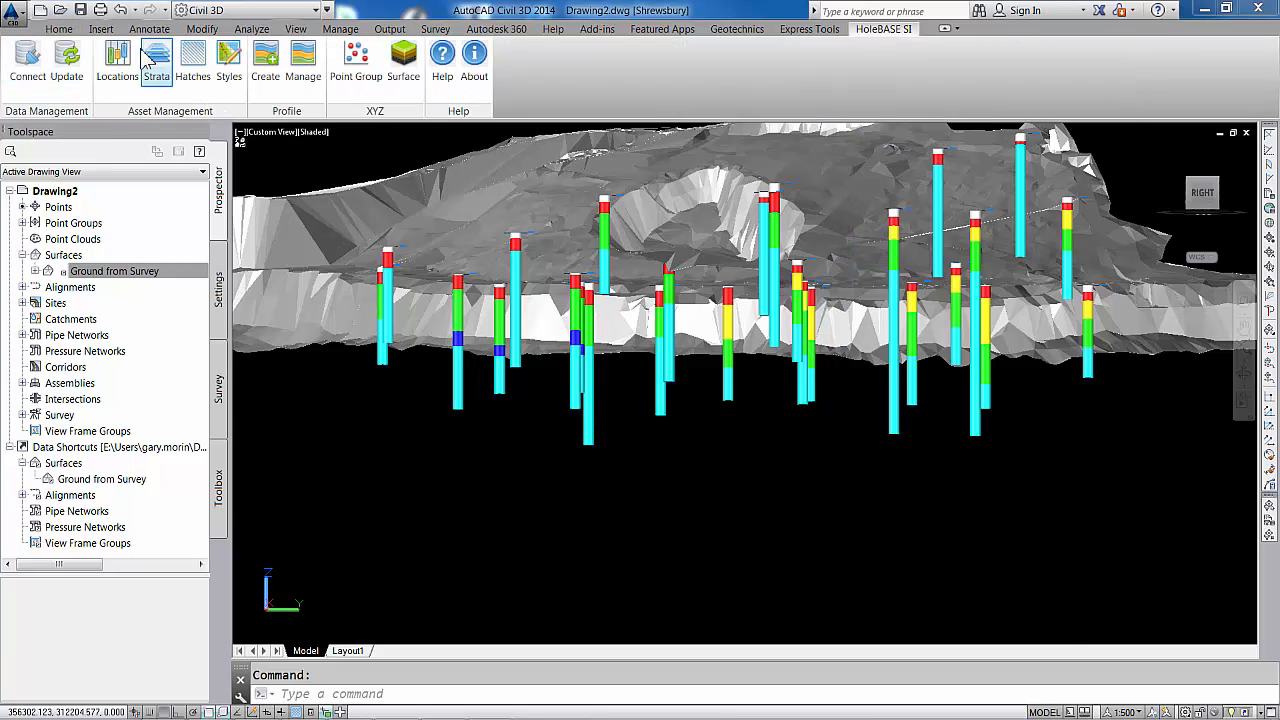
Step: In Locations, change Band By from Geology Code to Legend Code and confirm
click(116, 56)
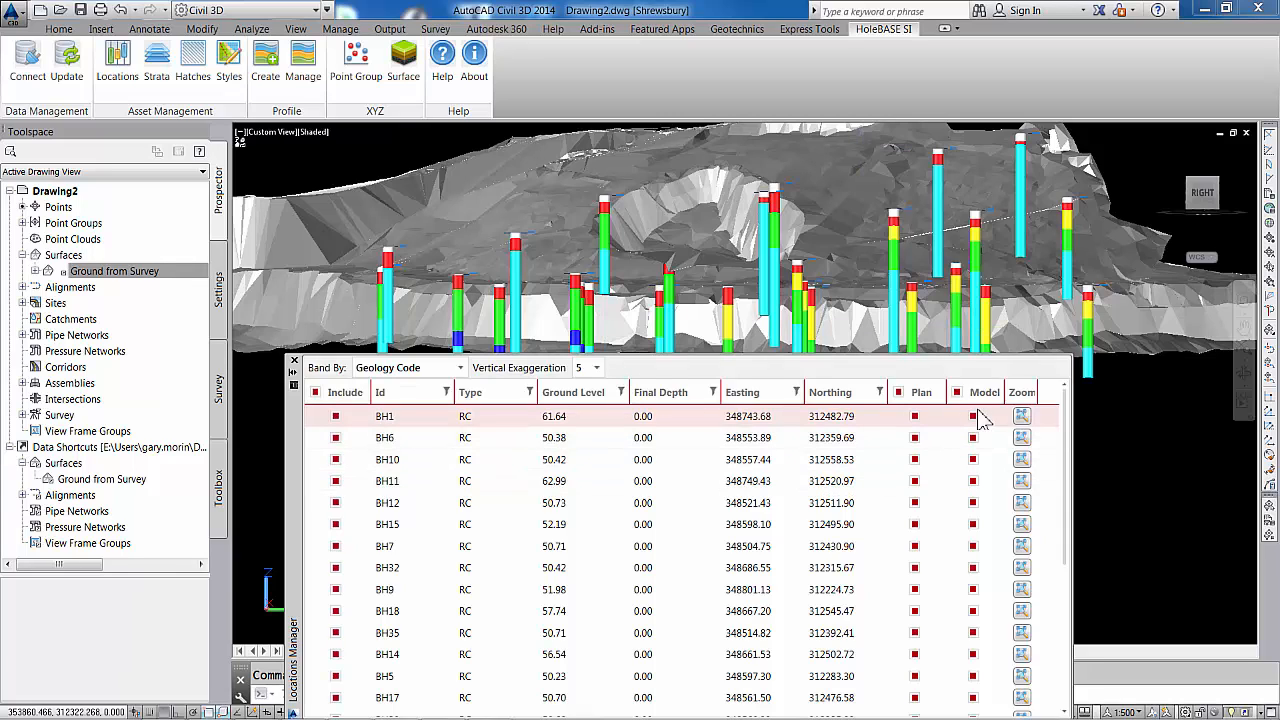
click(972, 392)
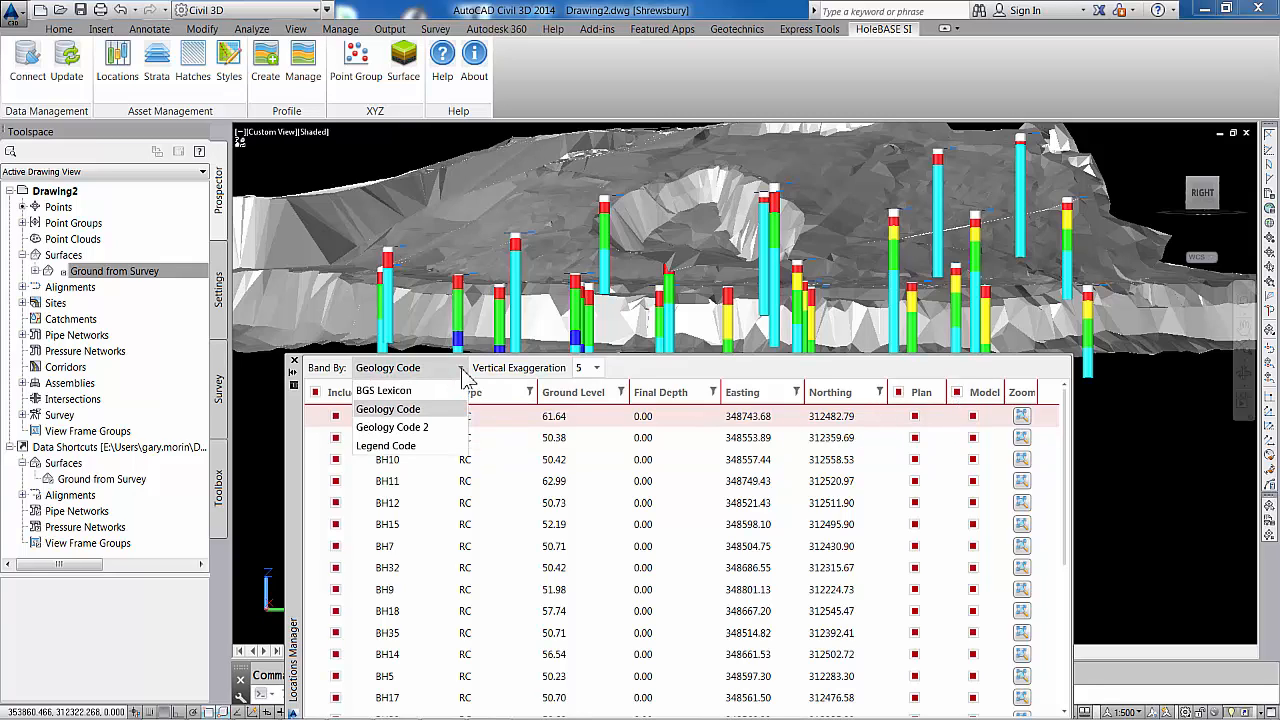
mouse_move(386, 444)
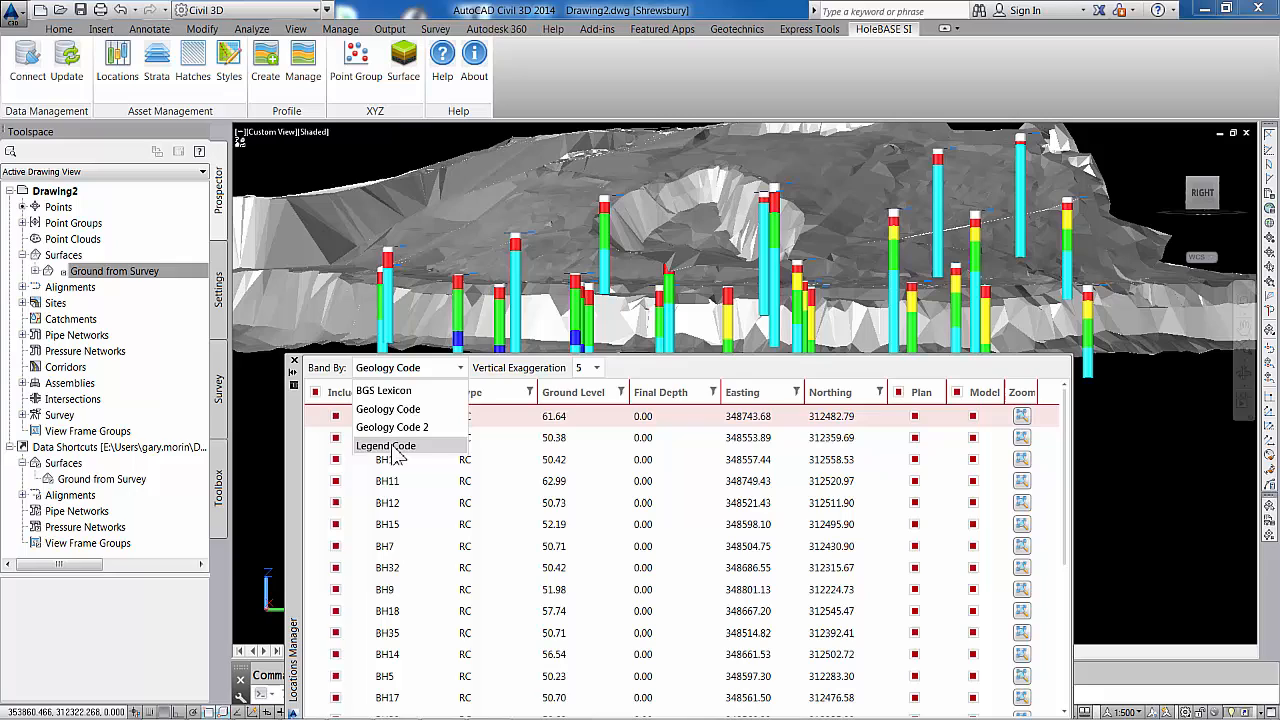
click(386, 444)
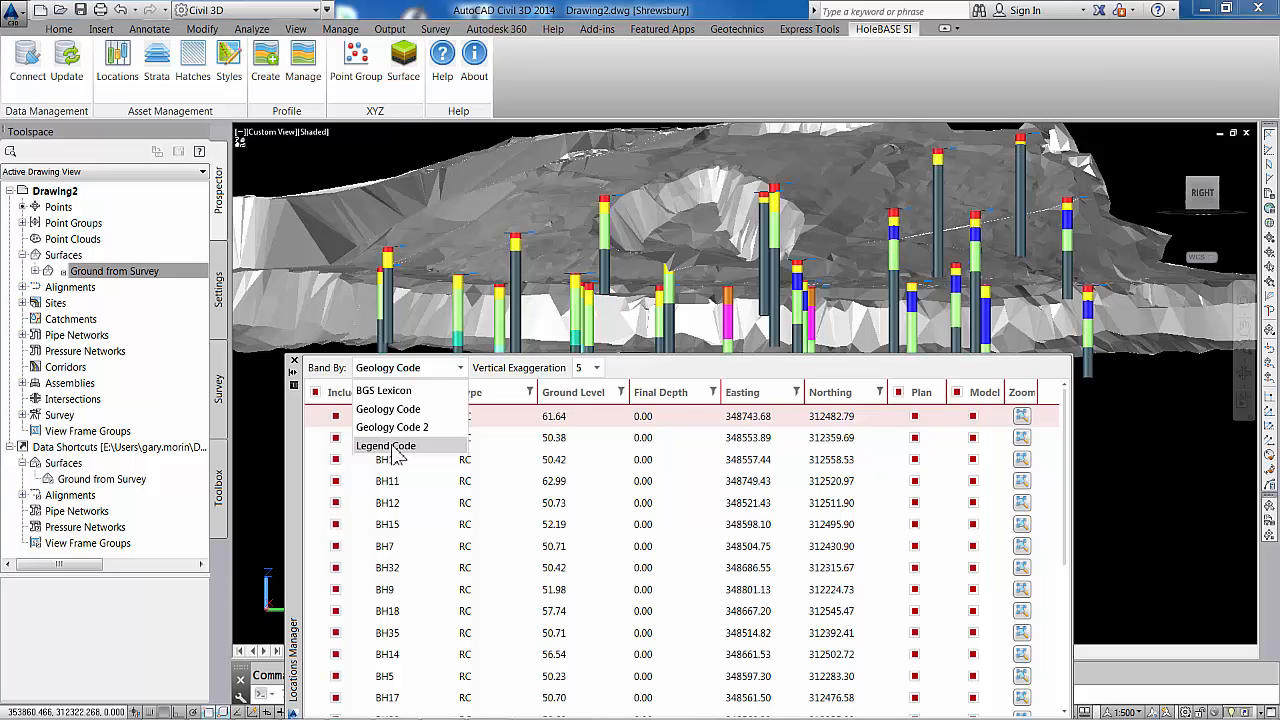
click(384, 444)
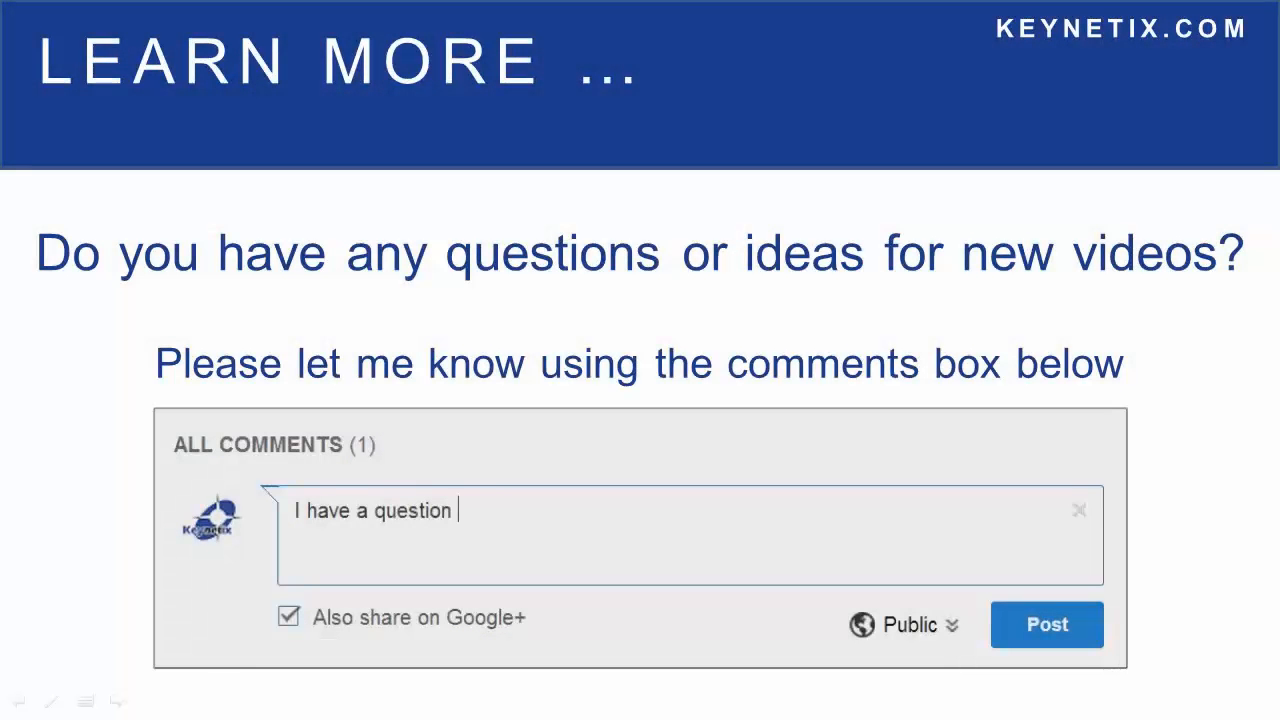
text(Can you create a video to)
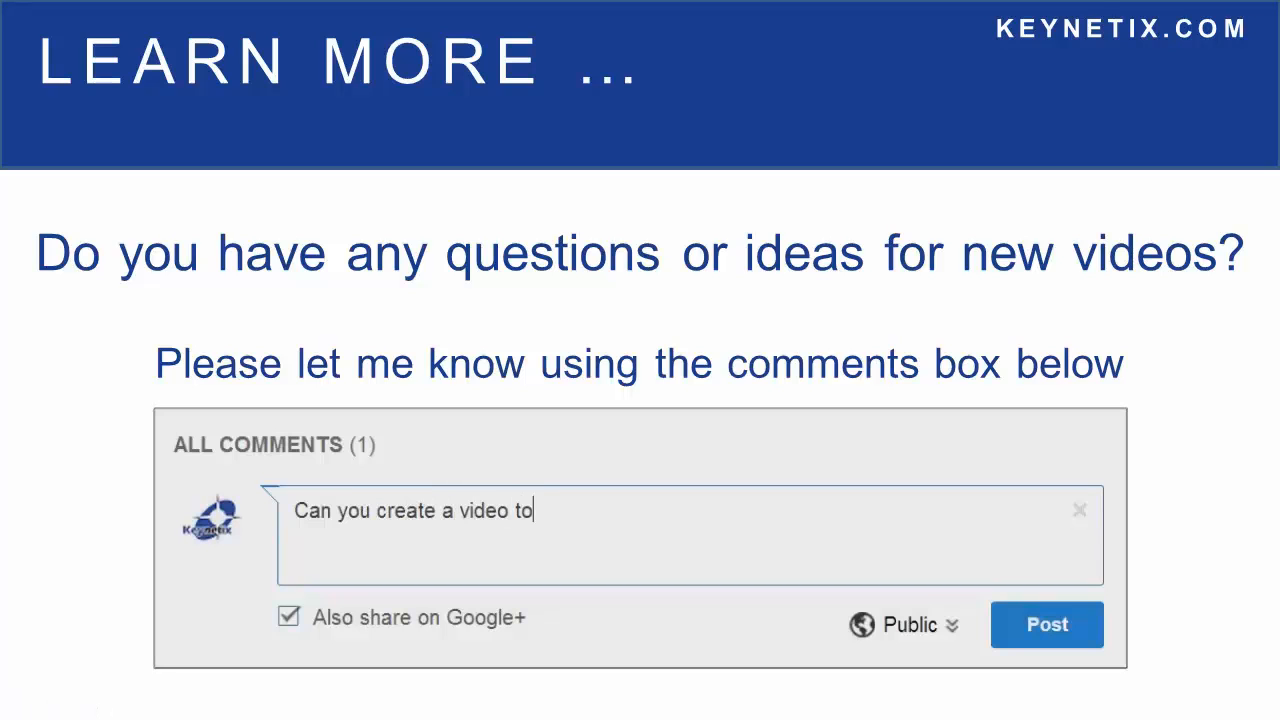